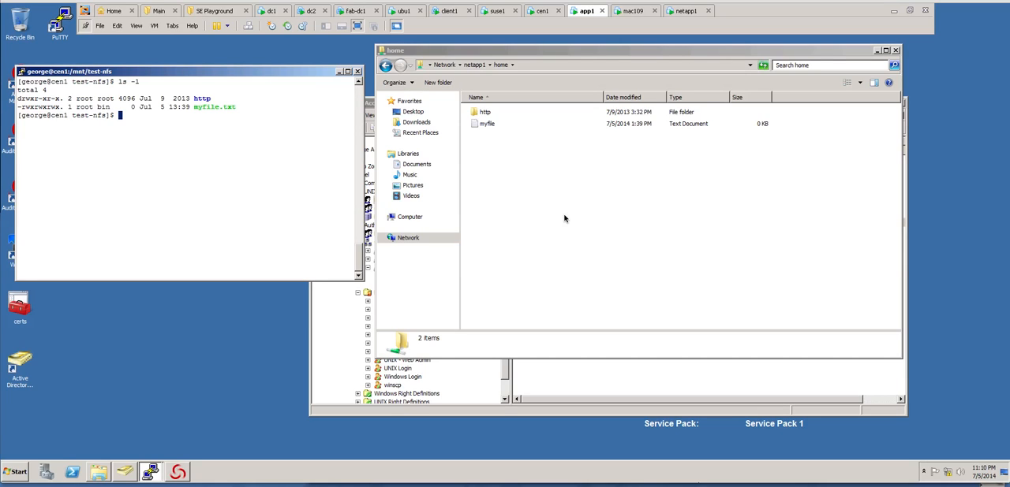
{"action": "mouse_move", "coordinate": [557, 317]}
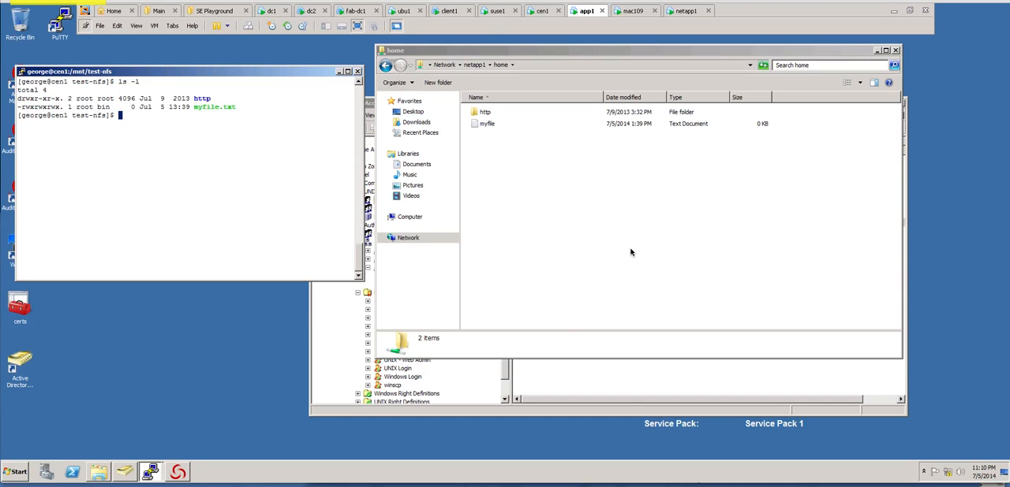
{"action": "mouse_move", "coordinate": [573, 191]}
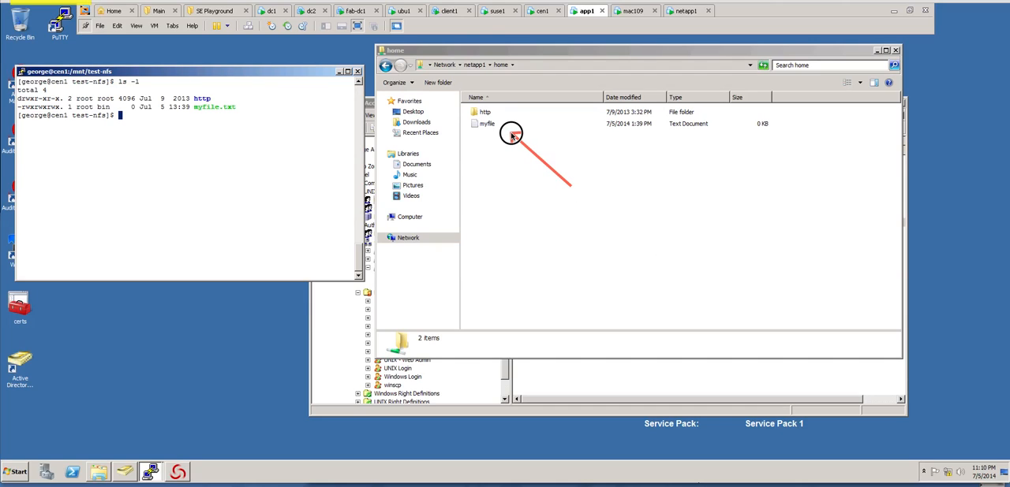
{"action": "mouse_move", "coordinate": [788, 295]}
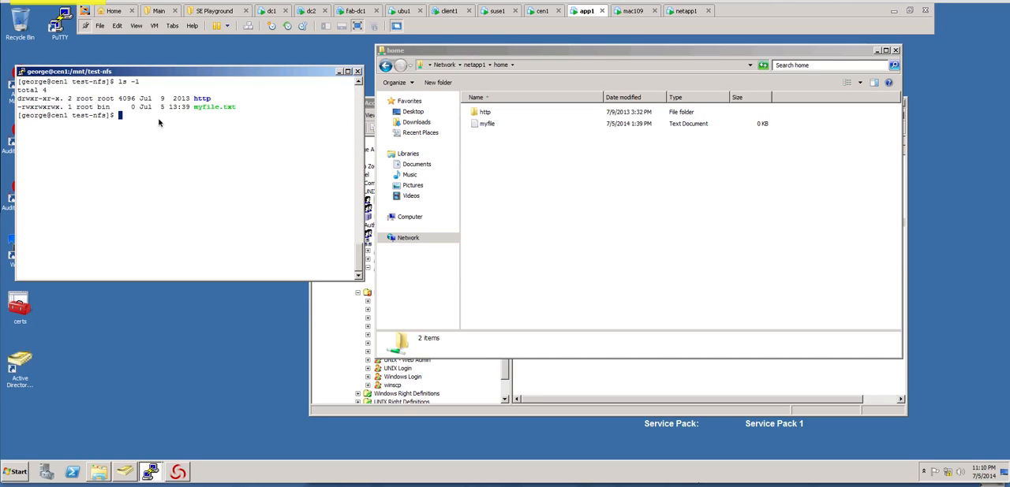
{"action": "mouse_move", "coordinate": [150, 128]}
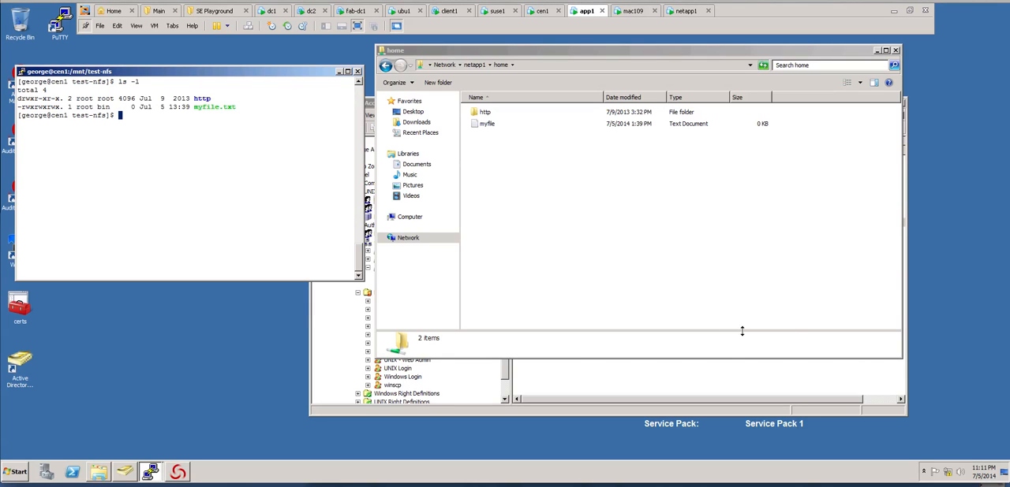
Run adquery user in PuTTY to list the directory accounts known to the CentOS host.
{"action": "type", "text": "adquery user"}
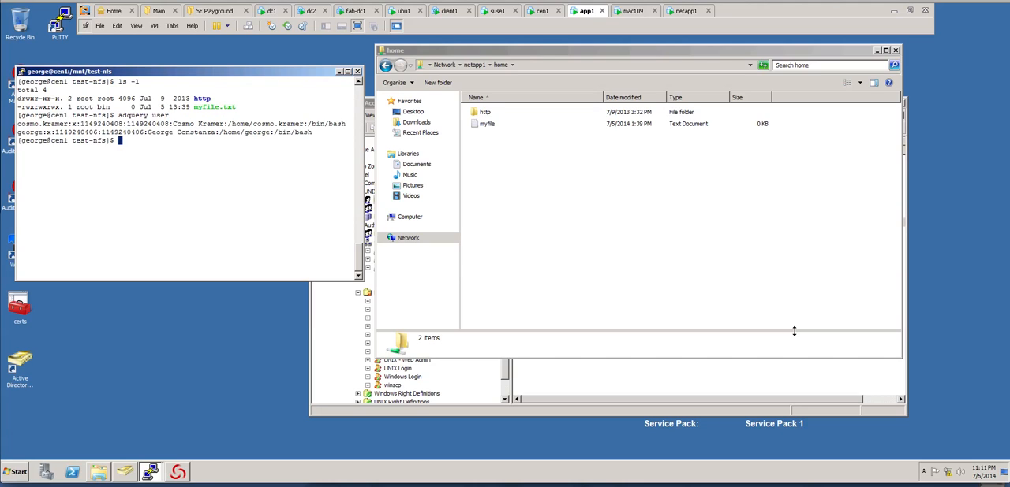
{"action": "mouse_move", "coordinate": [856, 109]}
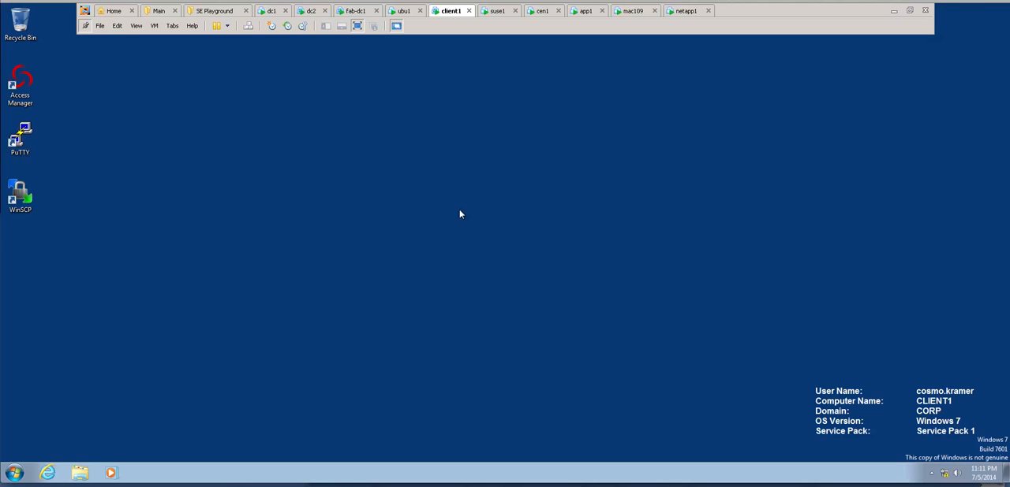
{"action": "mouse_move", "coordinate": [222, 295]}
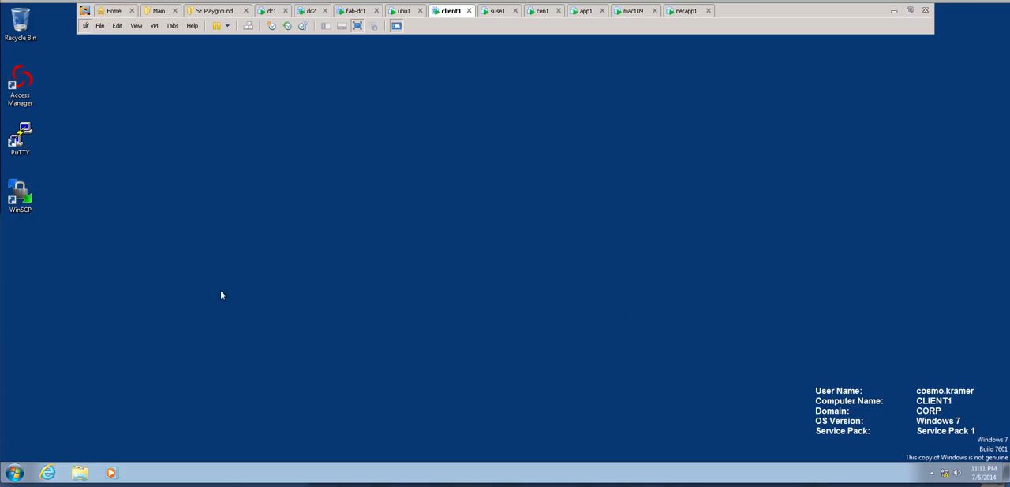
Open \\netapp1's HOME share from Run and create a new text document named k in it.
{"action": "left_click", "coordinate": [14, 472]}
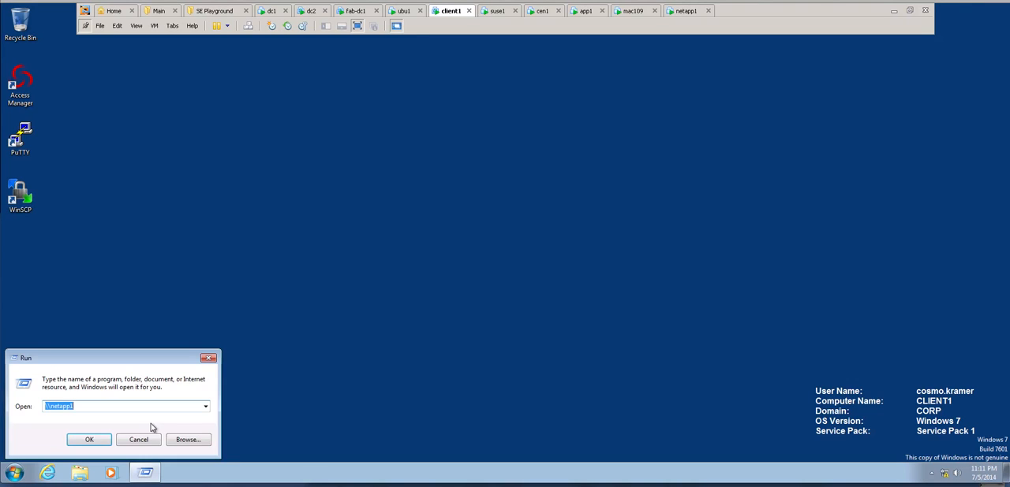
{"action": "left_click", "coordinate": [89, 440]}
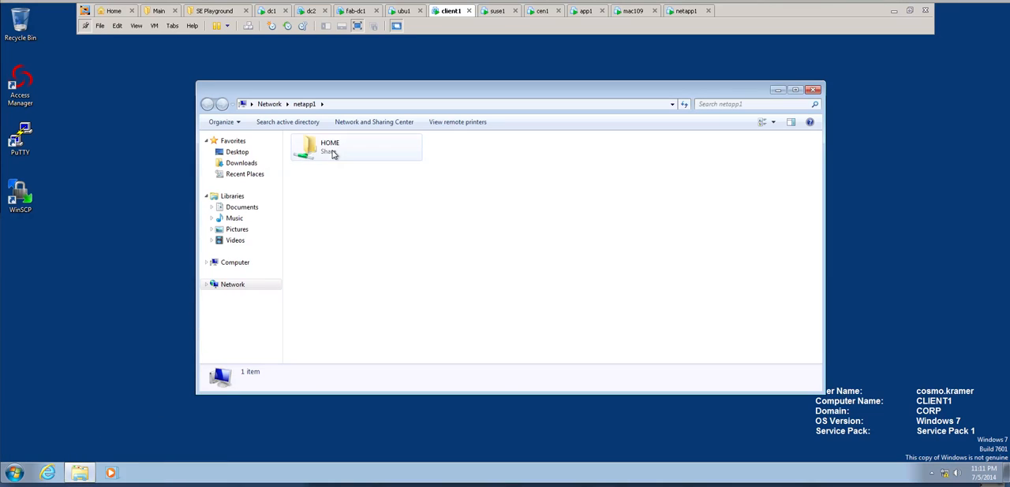
{"action": "left_click", "coordinate": [329, 147]}
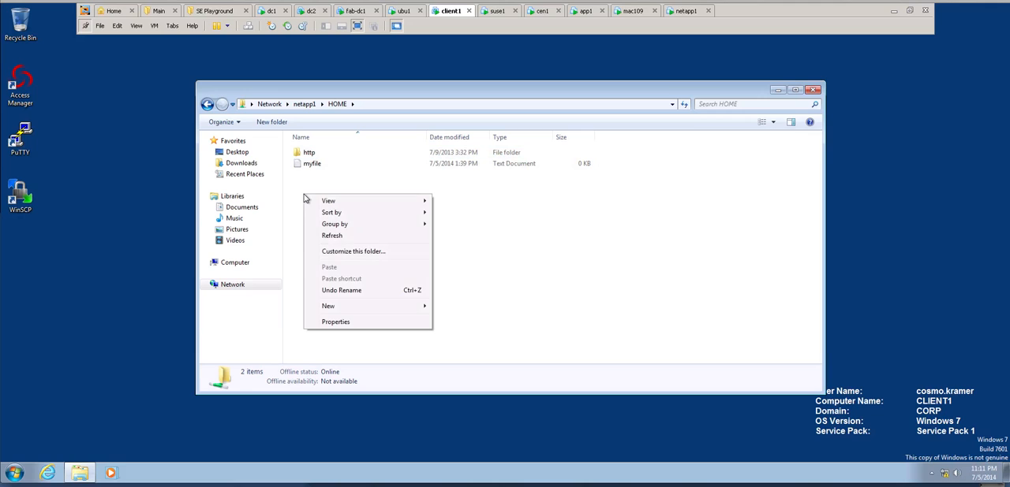
{"action": "mouse_move", "coordinate": [328, 306]}
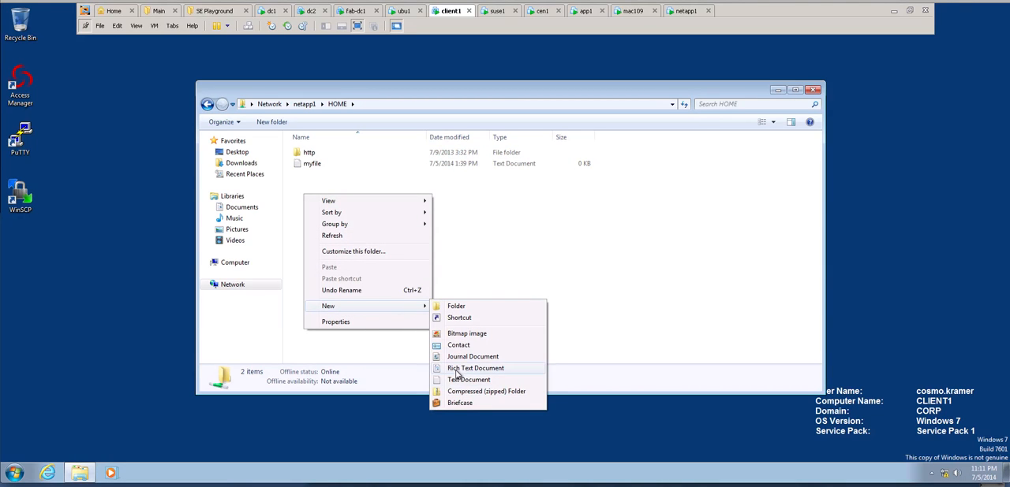
{"action": "left_click", "coordinate": [468, 379]}
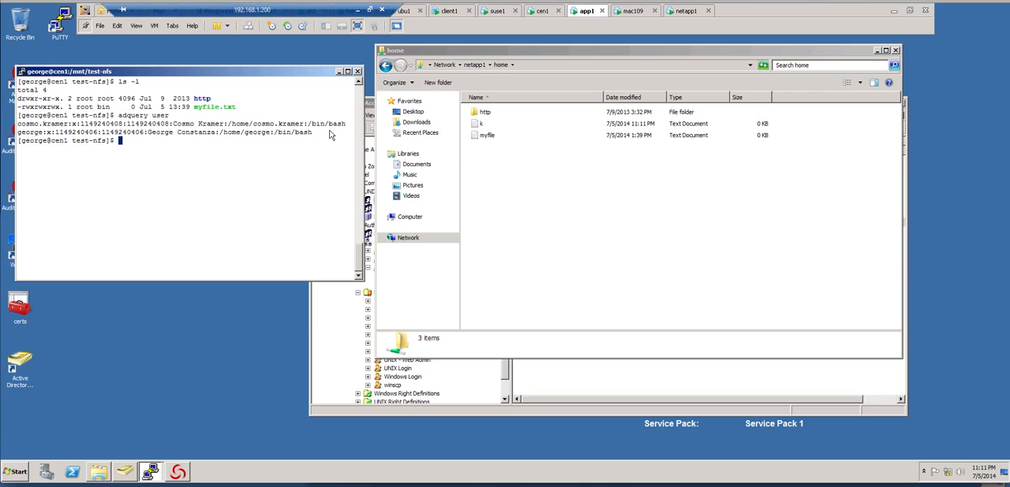
Run adquery user and ls -ln to confirm k.txt's numeric owner matches cosmo.kramer's directory UID.
{"action": "type", "text": "adquery user"}
{"action": "type", "text": "ls -l"}
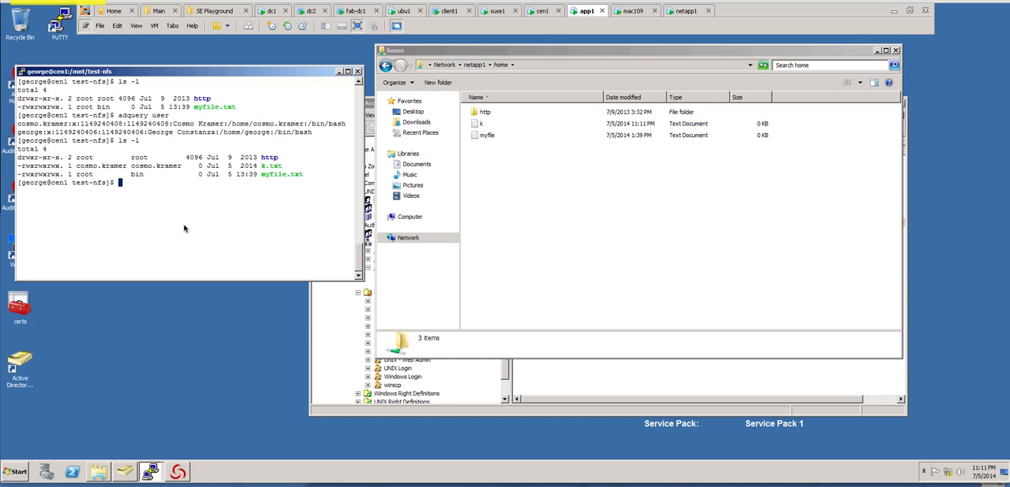
{"action": "mouse_move", "coordinate": [163, 171]}
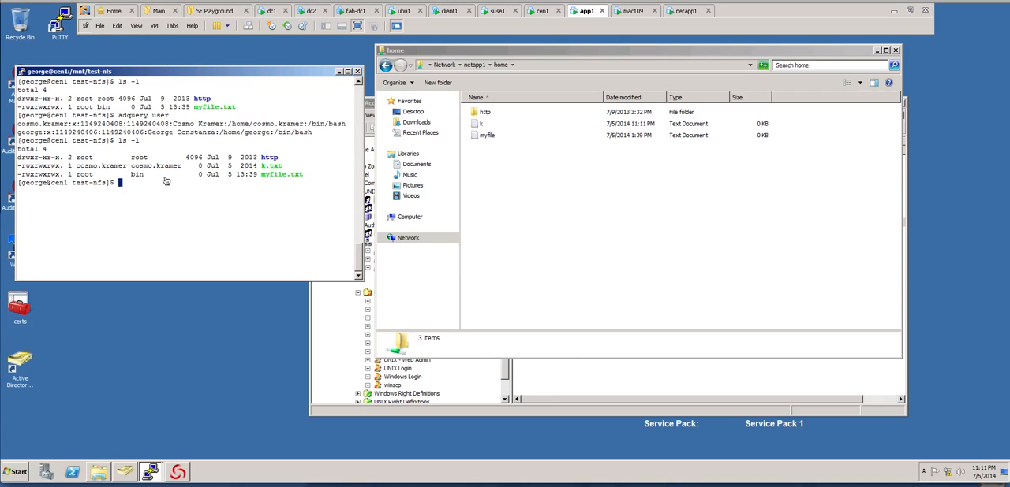
{"action": "type", "text": "ls -ln"}
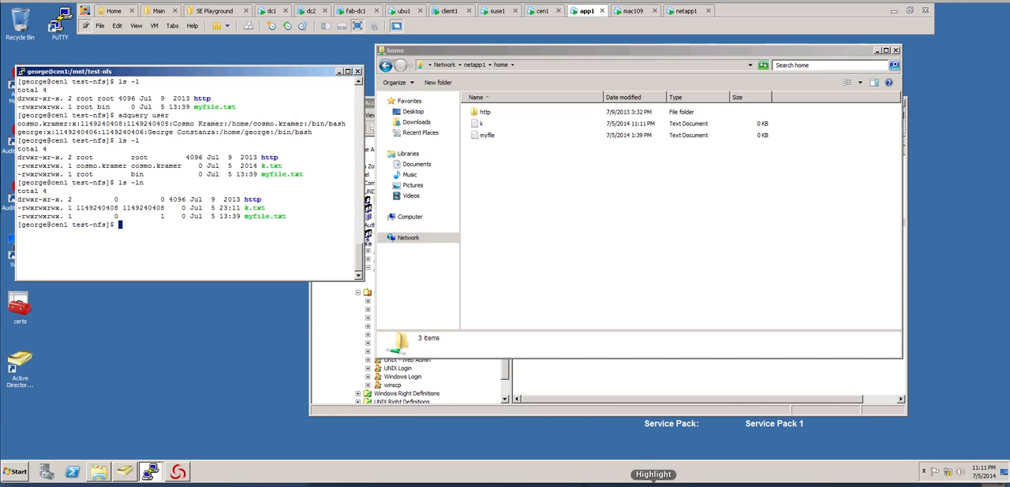
{"action": "mouse_move", "coordinate": [164, 187]}
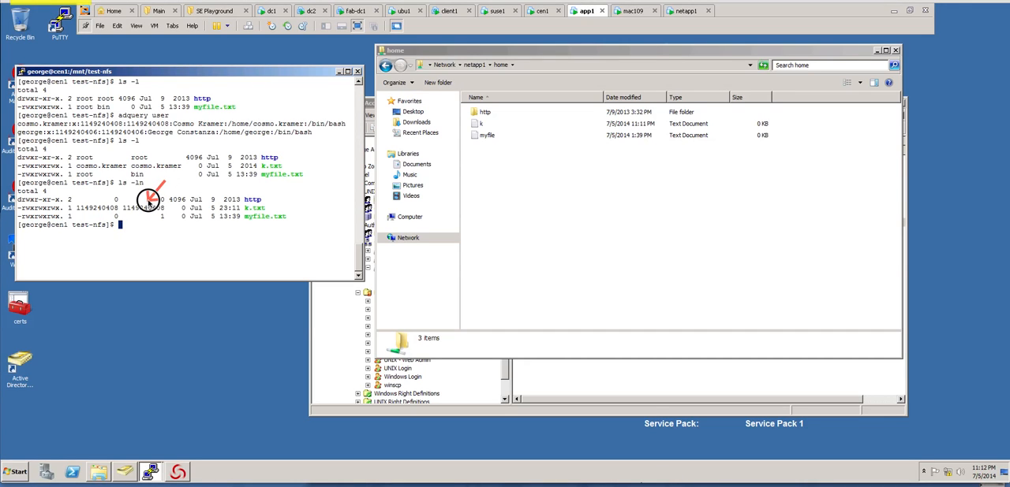
{"action": "mouse_move", "coordinate": [144, 149]}
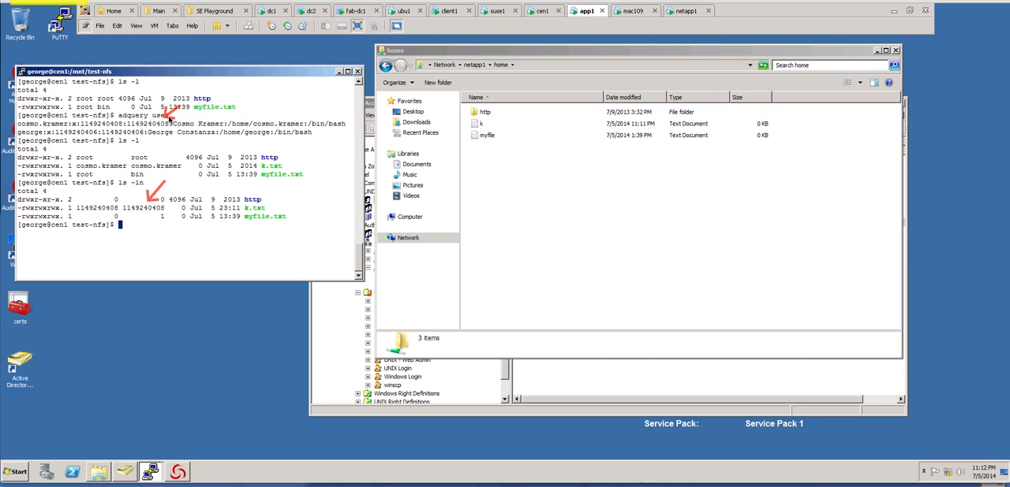
{"action": "mouse_move", "coordinate": [221, 116]}
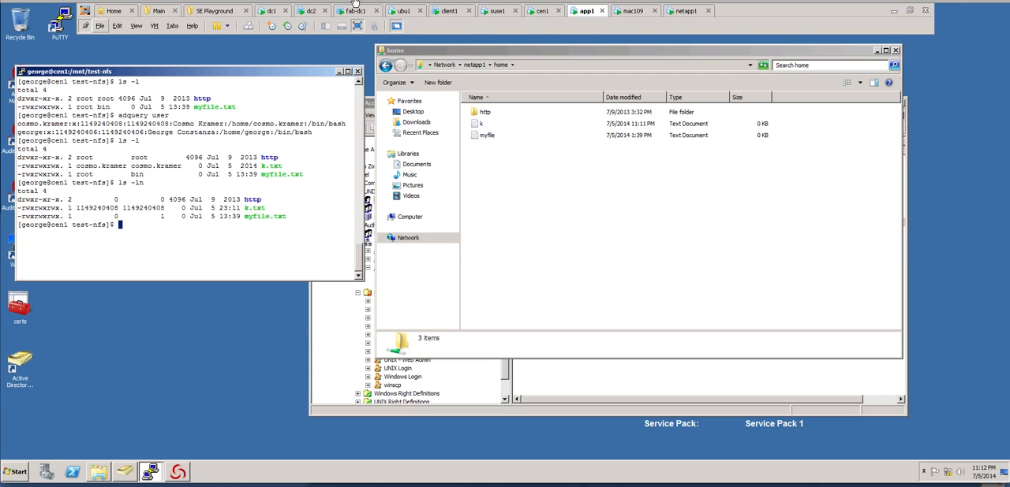
Switch to the mac109 machine and reposition the HOME share window in Finder.
{"action": "left_click", "coordinate": [635, 10]}
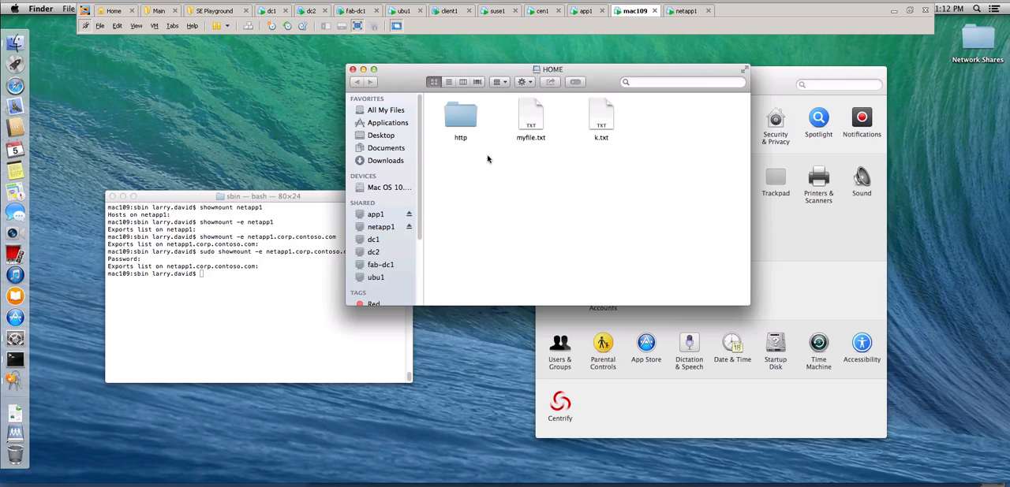
{"action": "left_click_drag", "start_coordinate": [552, 70], "coordinate": [587, 70]}
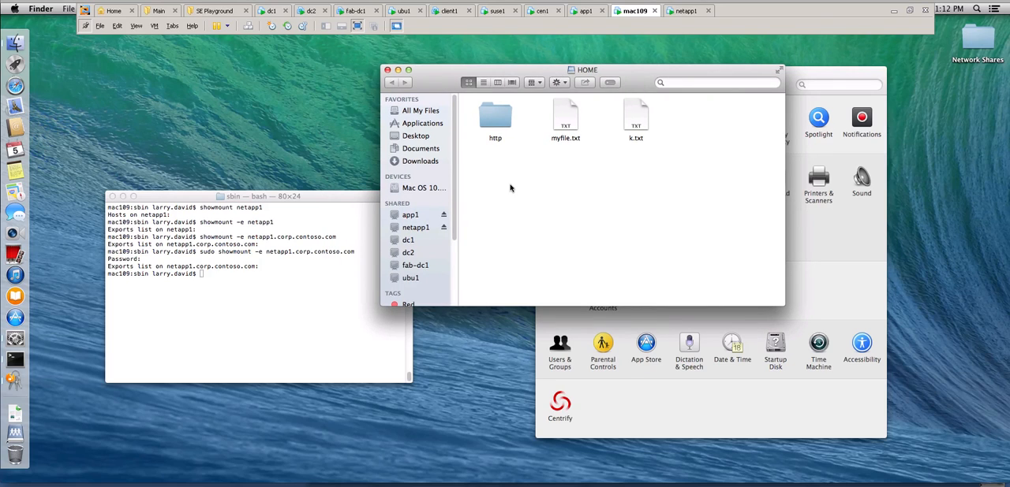
{"action": "right_click", "coordinate": [510, 189]}
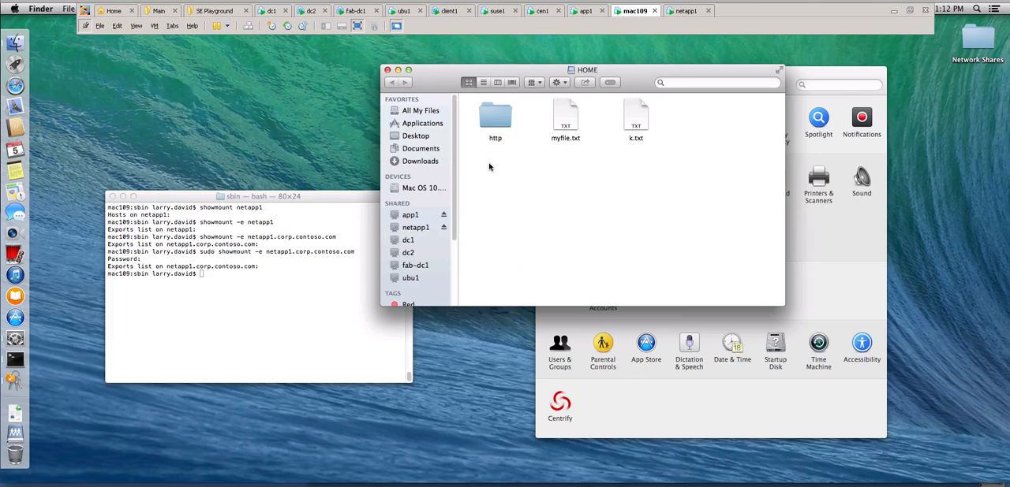
{"action": "right_click", "coordinate": [489, 167]}
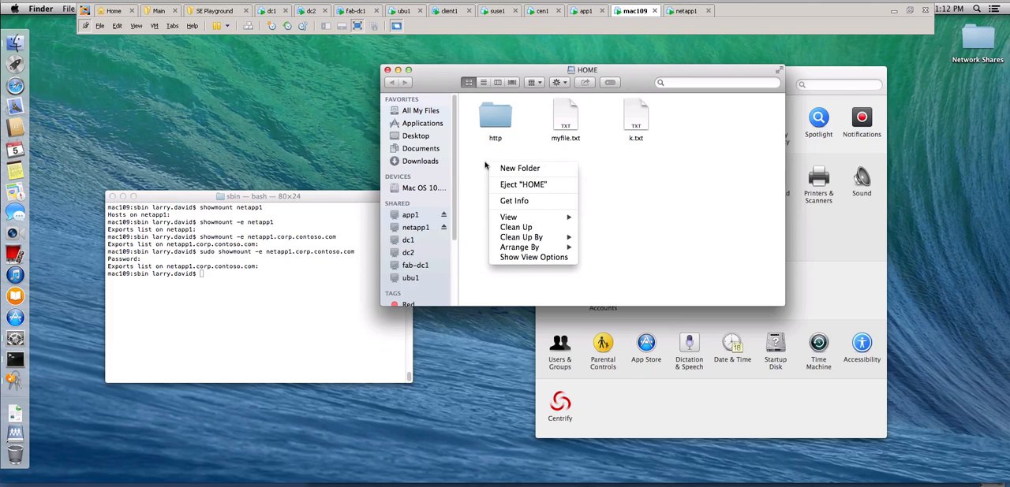
{"action": "left_click", "coordinate": [483, 102]}
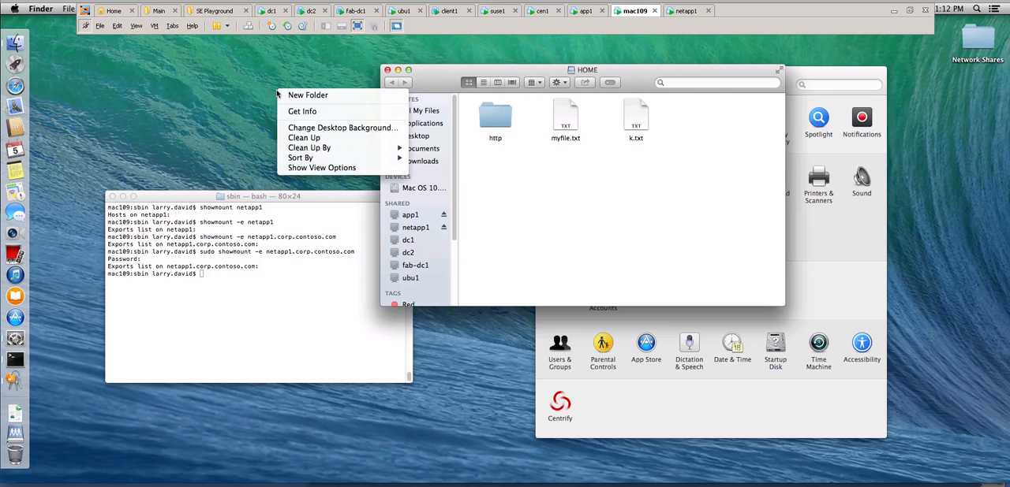
{"action": "mouse_move", "coordinate": [454, 154]}
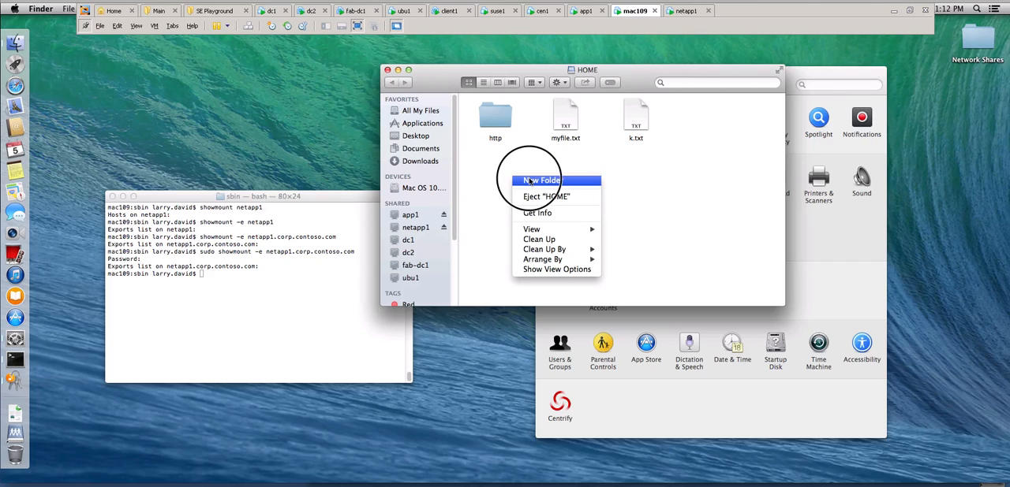
Create a new folder named davidfolder in the HOME share beside http, myfile.txt and k.txt.
{"action": "left_click", "coordinate": [541, 180]}
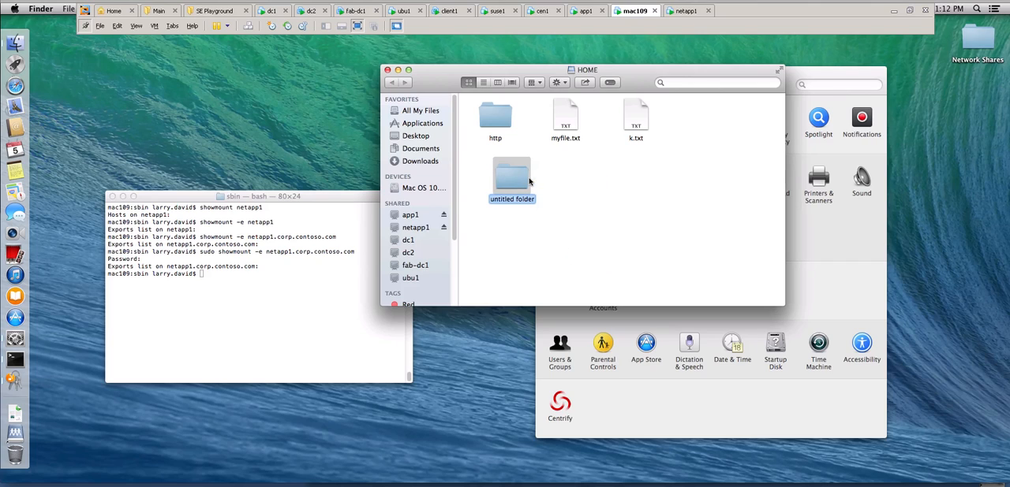
{"action": "type", "text": "da"}
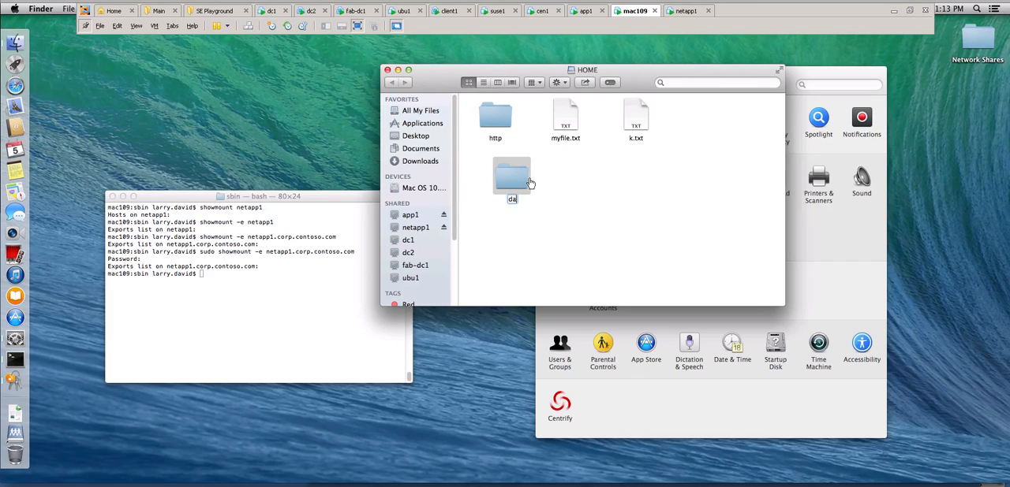
{"action": "type", "text": "davidfolder"}
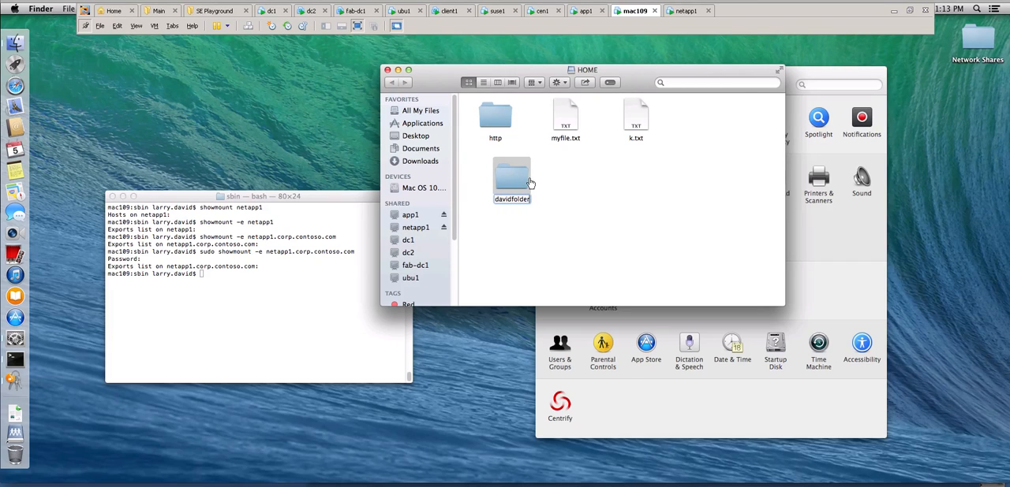
{"action": "left_click", "coordinate": [596, 189]}
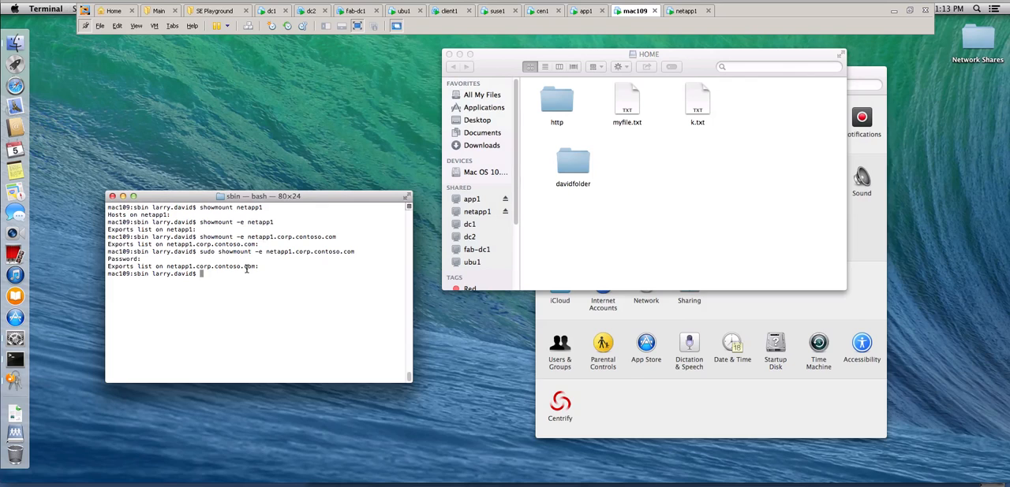
Run sudo showmount -e netapp1.corp.contoso.com to list the netapp1 exports.
{"action": "type", "text": "sudo showmount -e netapp1.corp.contoso.com"}
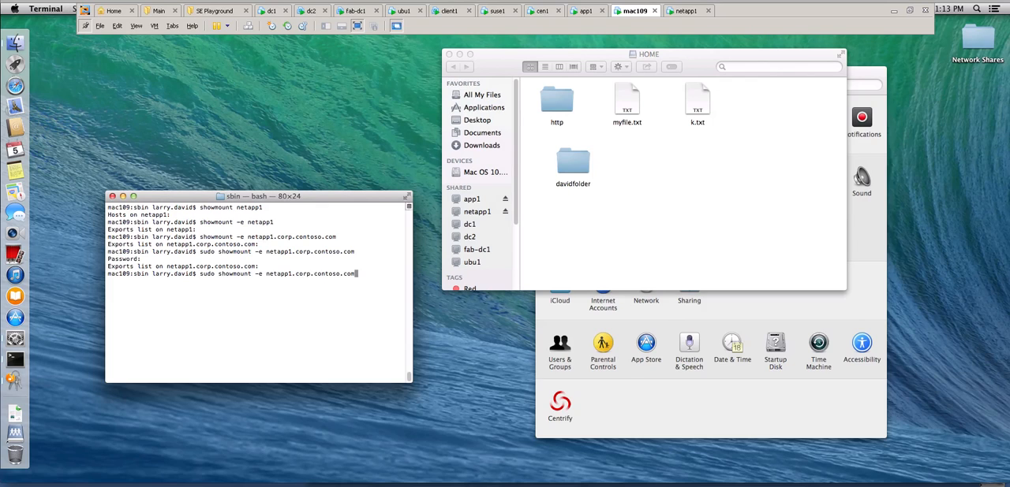
{"action": "key", "text": "Return"}
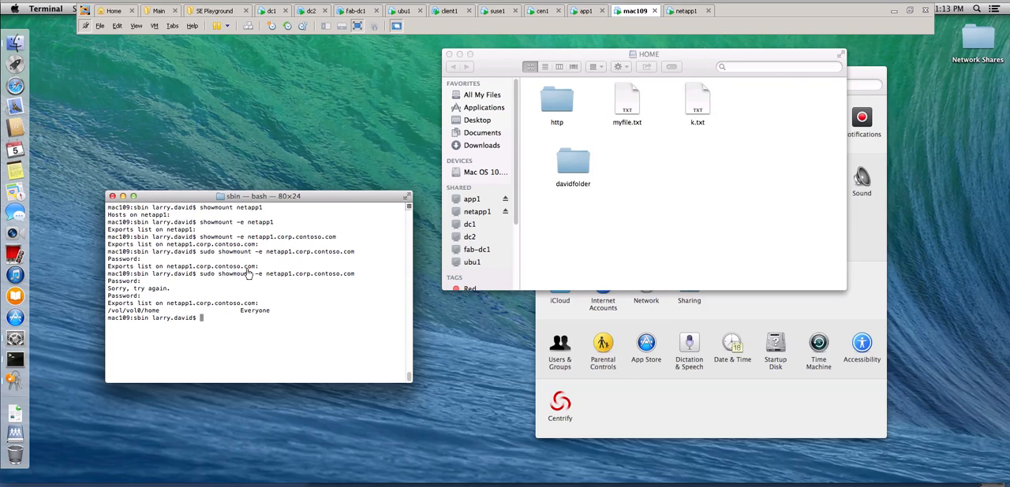
{"action": "type", "text": "showmount -e netapp1.corp.contoso.com"}
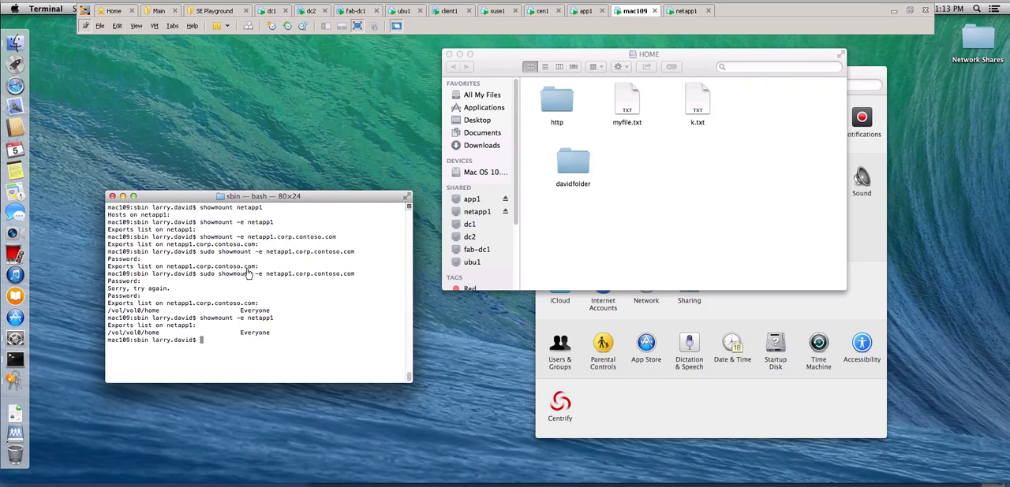
{"action": "mouse_move", "coordinate": [241, 326]}
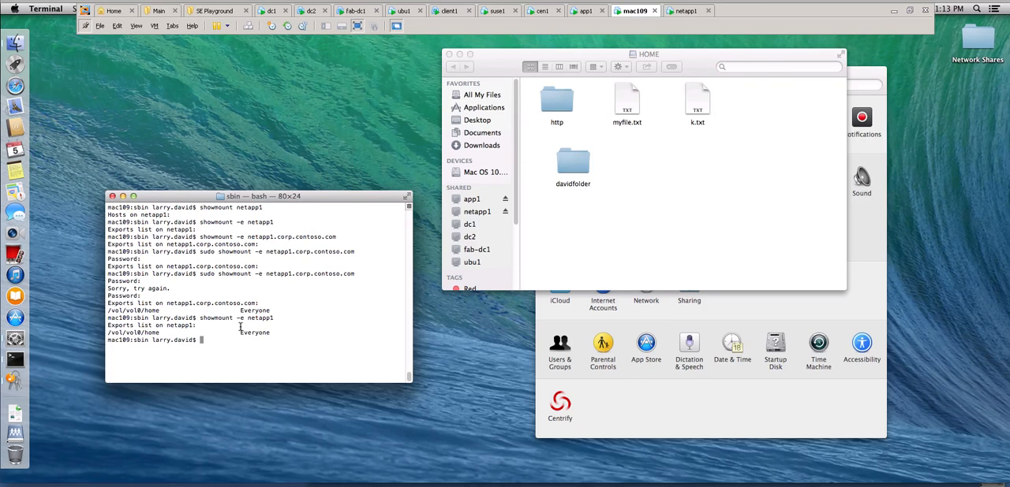
{"action": "mouse_move", "coordinate": [242, 331]}
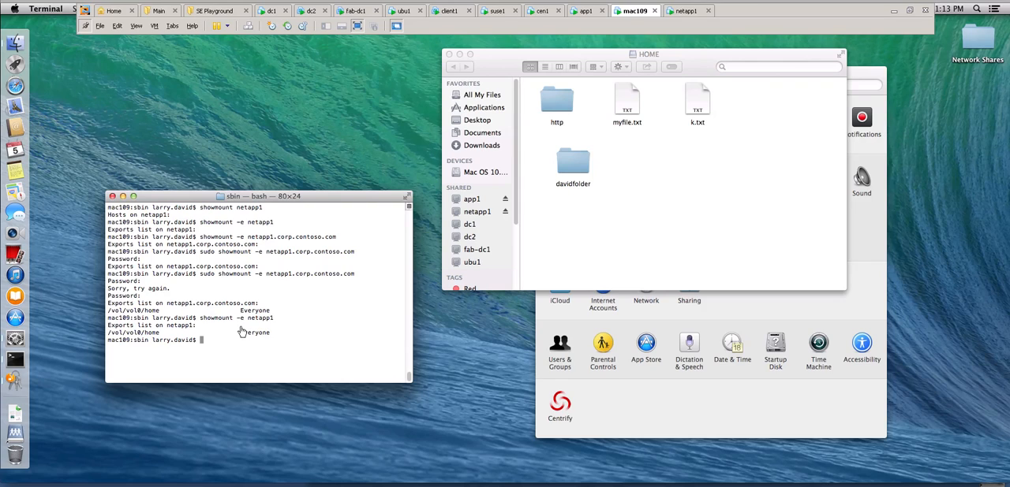
Mount netapp1:/vol/vol0/home at /mnt/test-nfs/ with sudo mount.
{"action": "type", "text": "sudo mount"}
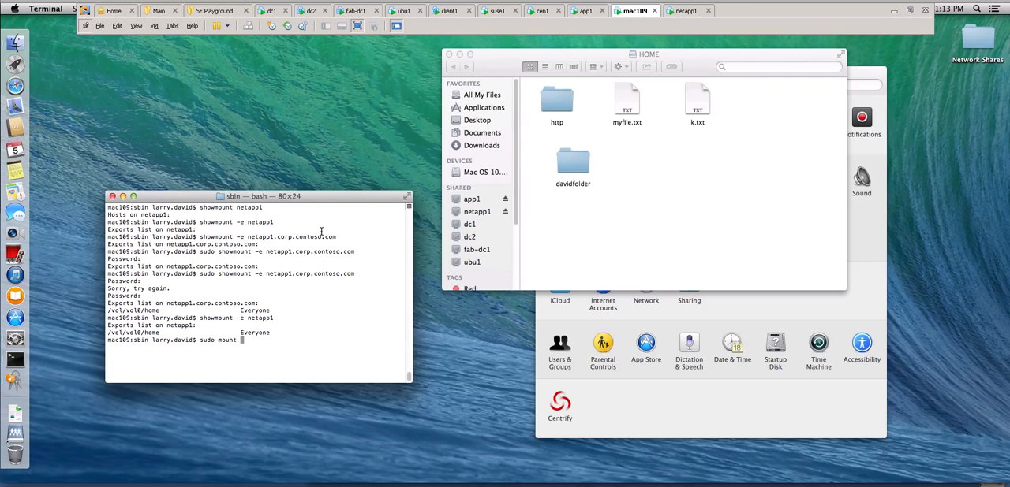
{"action": "type", "text": "netapp1"}
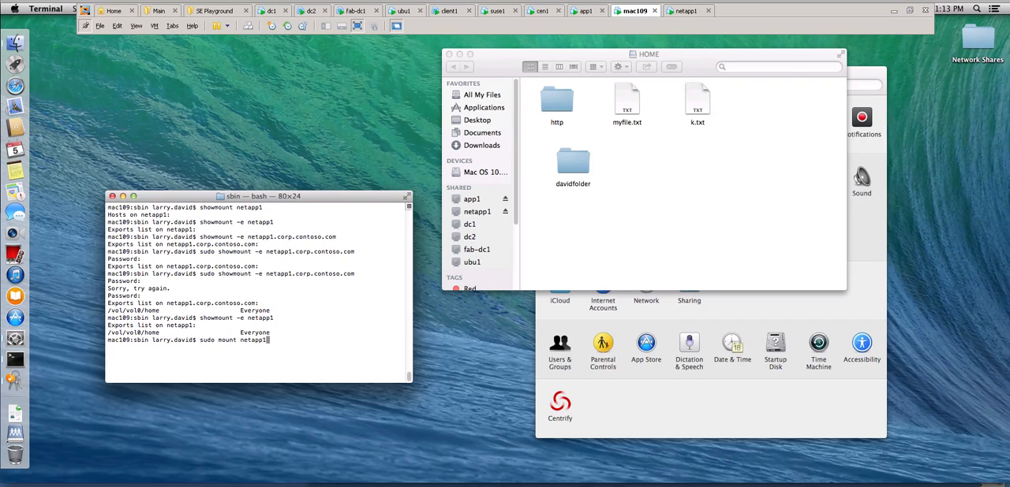
{"action": "type", "text": ":/vol"}
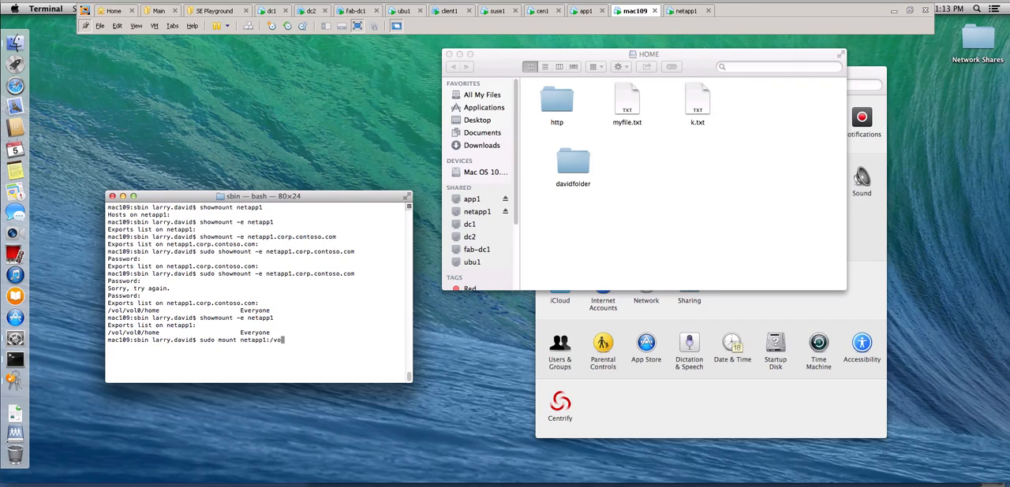
{"action": "type", "text": "/vol/vo"}
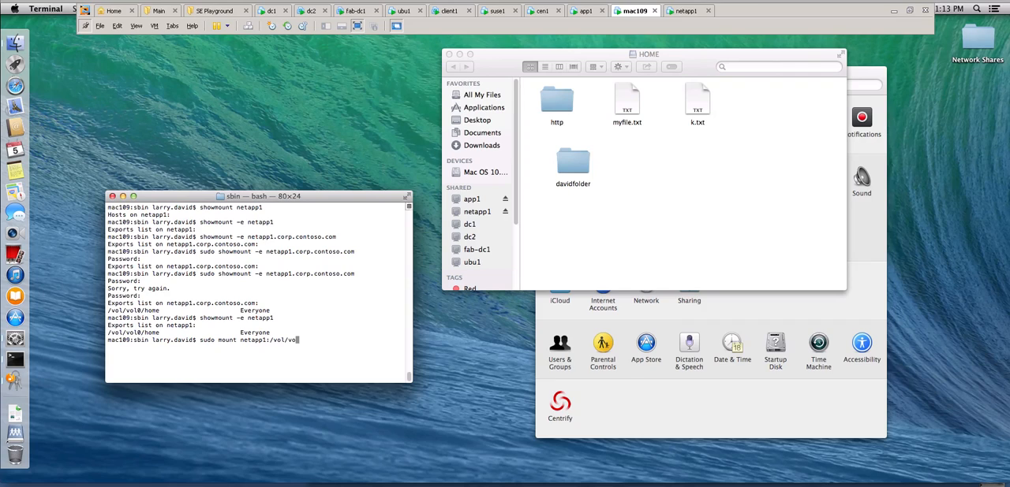
{"action": "type", "text": "l0/"}
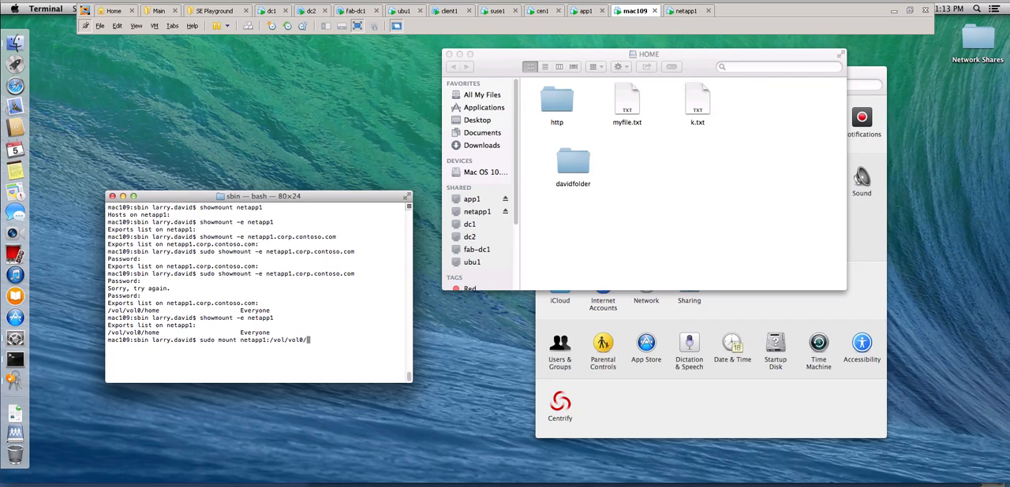
{"action": "type", "text": "home"}
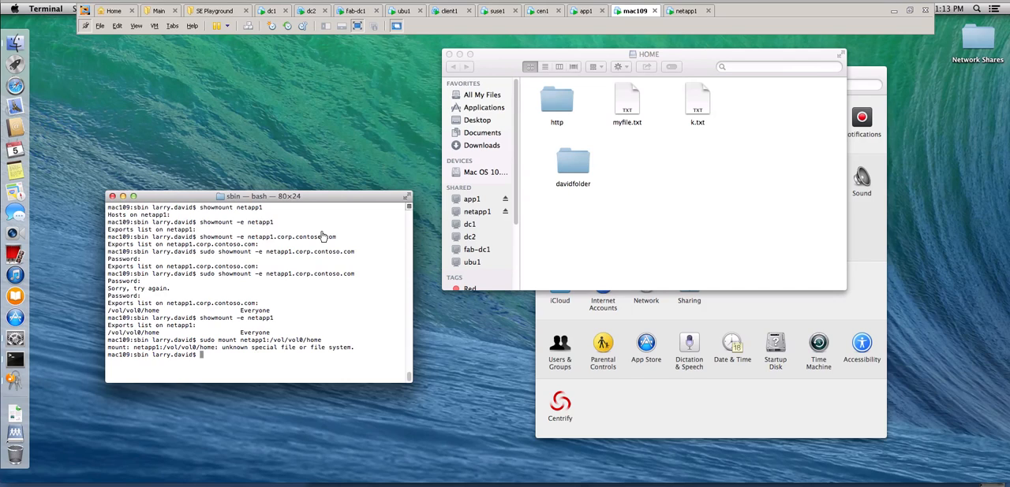
{"action": "type", "text": "sudo mount netapp1:/vol/vol0/home /"}
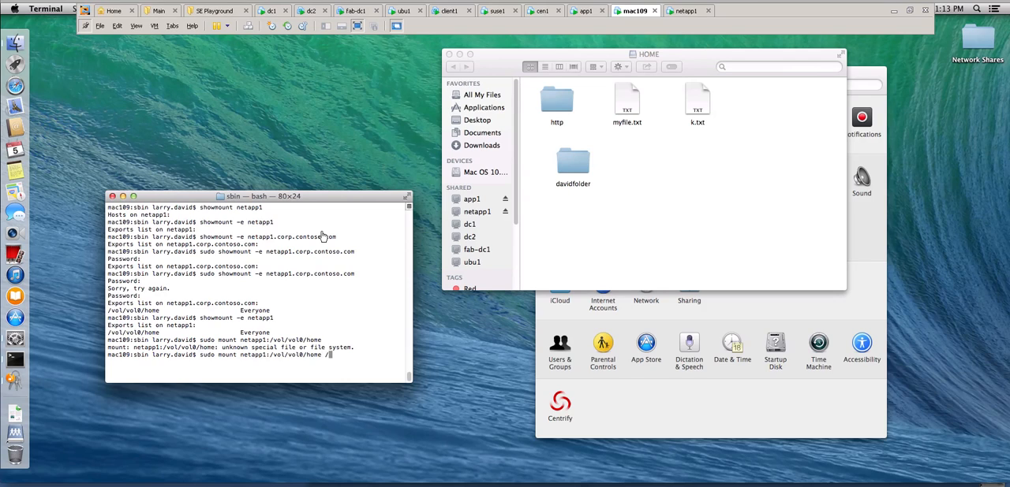
{"action": "type", "text": "mnt/"}
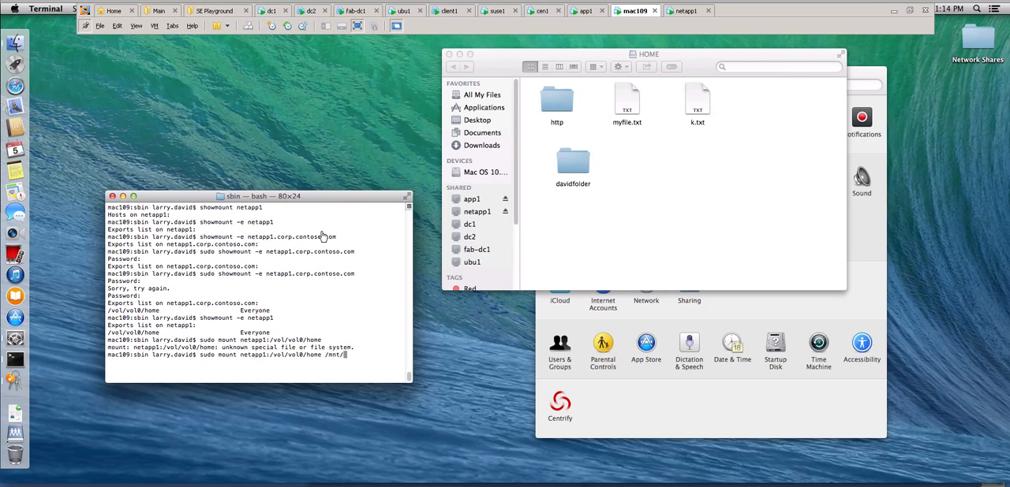
{"action": "type", "text": "test-nfs/"}
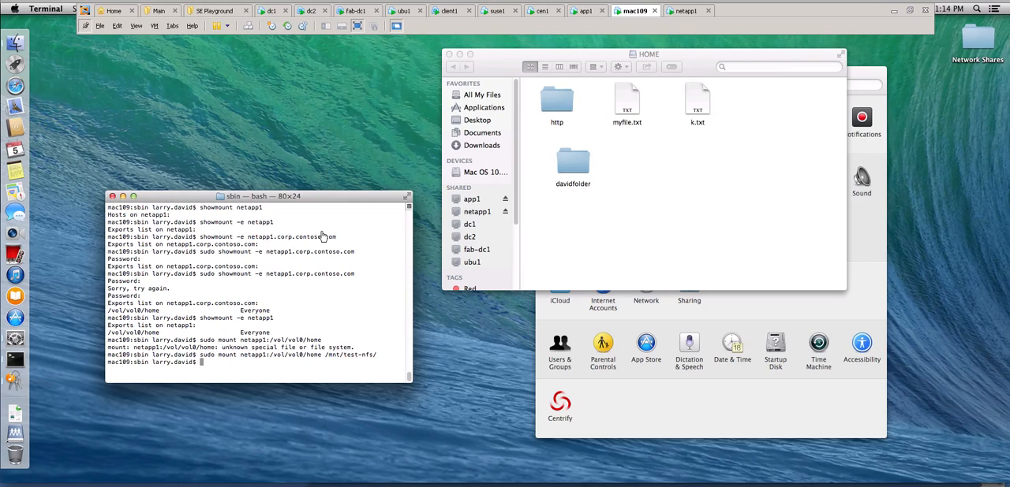
Change into /mnt/test-nfs/ and list it, showing davidfolder owned by larry.david.
{"action": "type", "text": "cd /mnt/test-nfs/"}
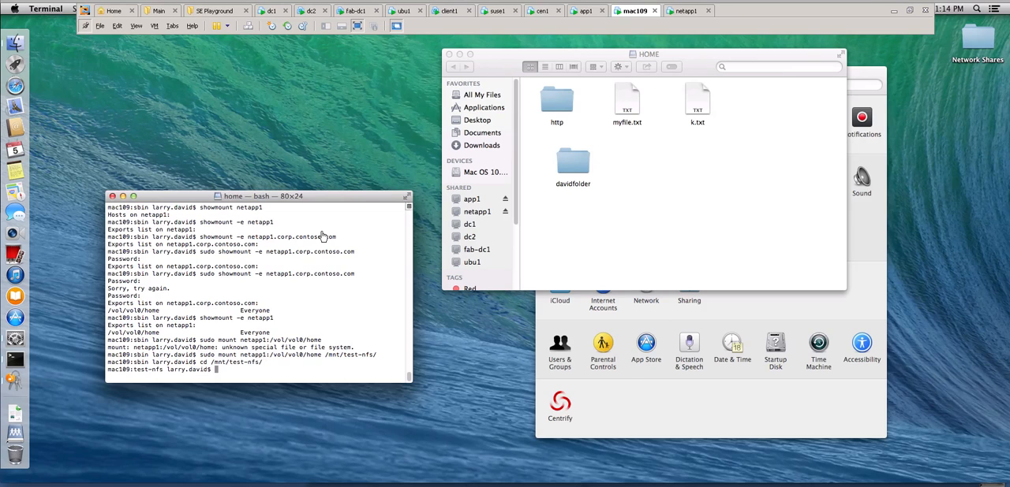
{"action": "type", "text": "ls -l"}
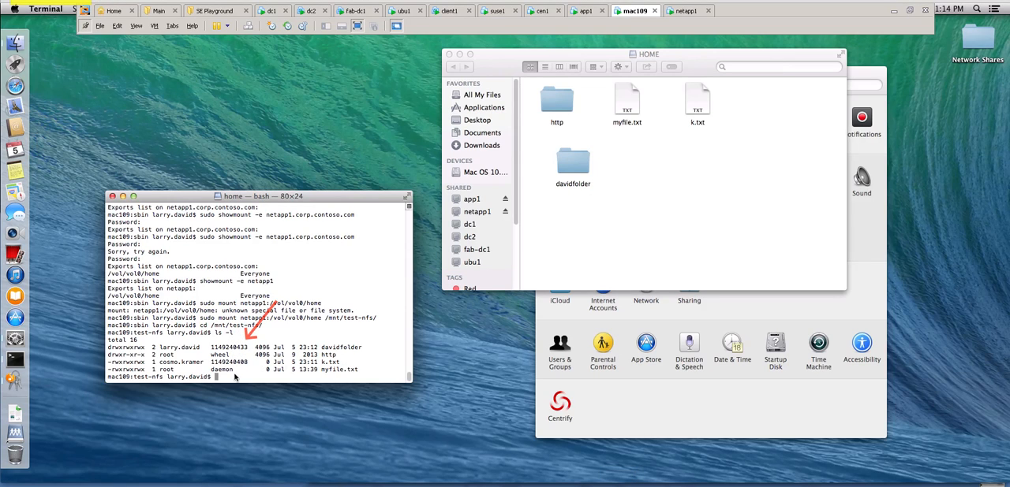
{"action": "mouse_move", "coordinate": [282, 330]}
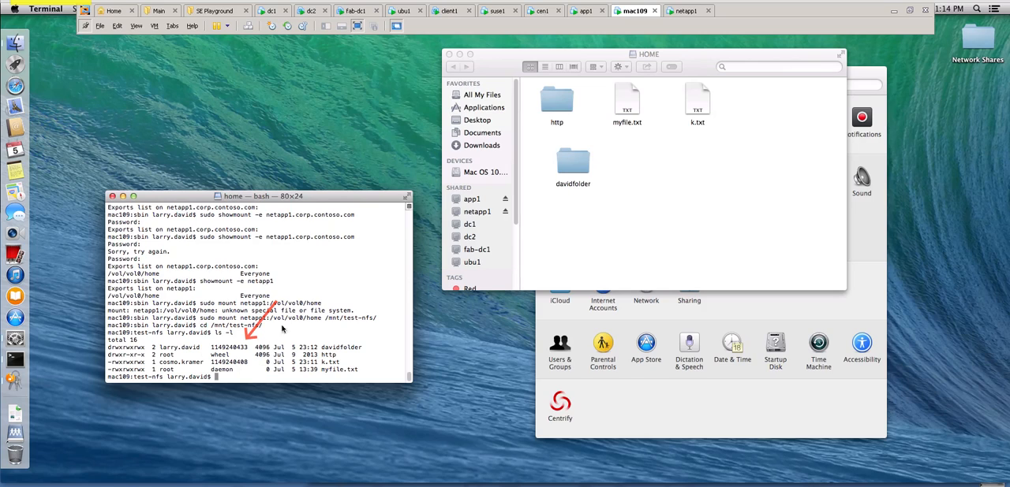
{"action": "mouse_move", "coordinate": [567, 30]}
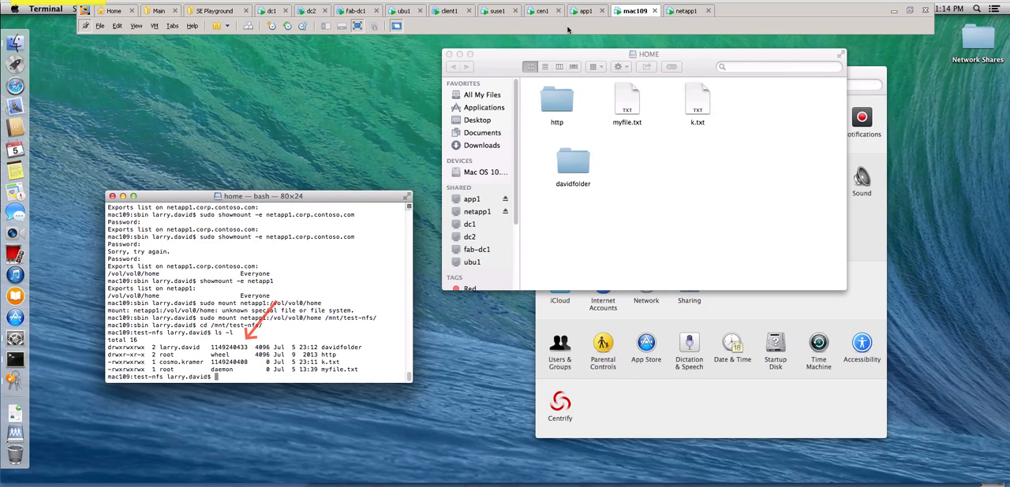
{"action": "mouse_move", "coordinate": [326, 169]}
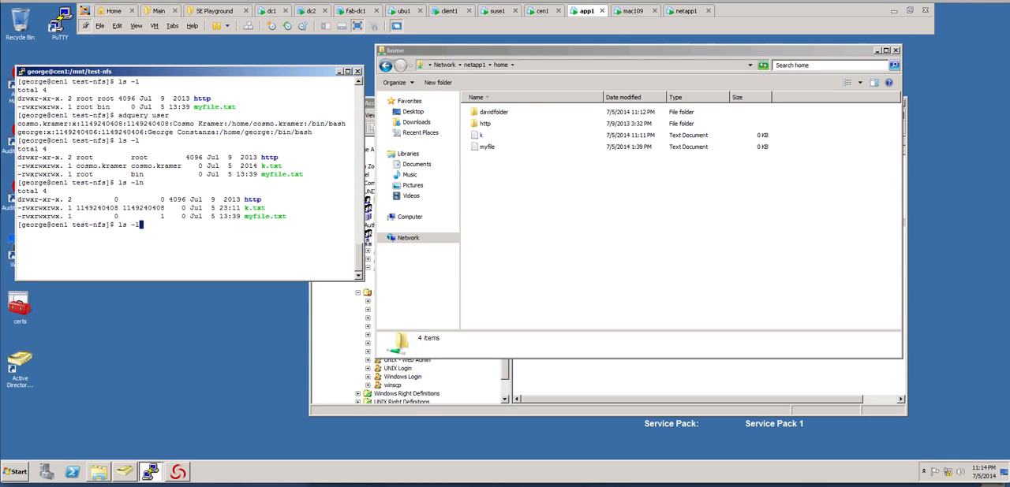
{"action": "key", "text": "Return"}
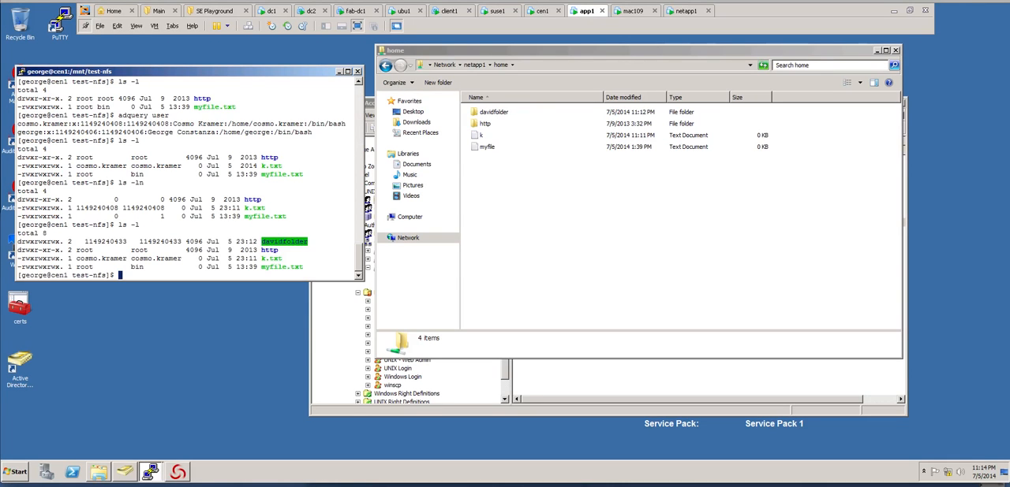
{"action": "mouse_move", "coordinate": [541, 437]}
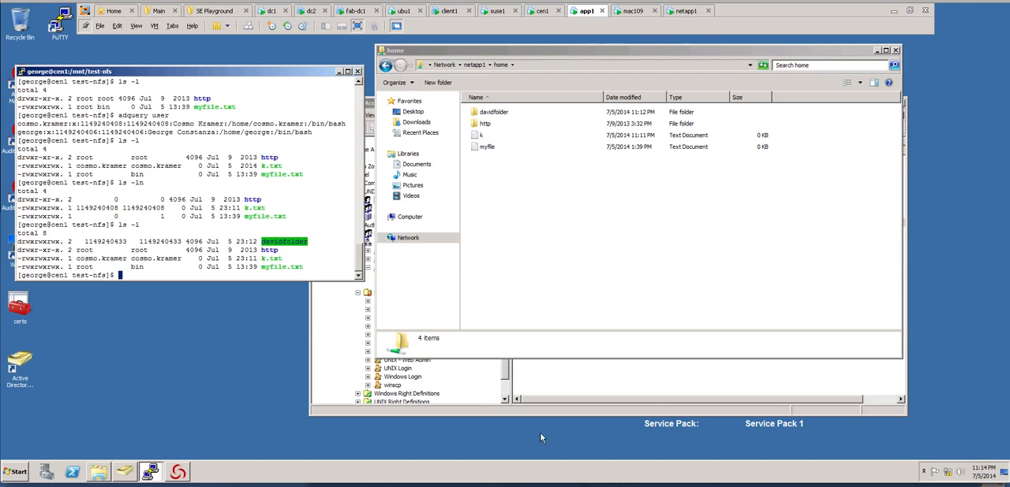
{"action": "mouse_move", "coordinate": [172, 168]}
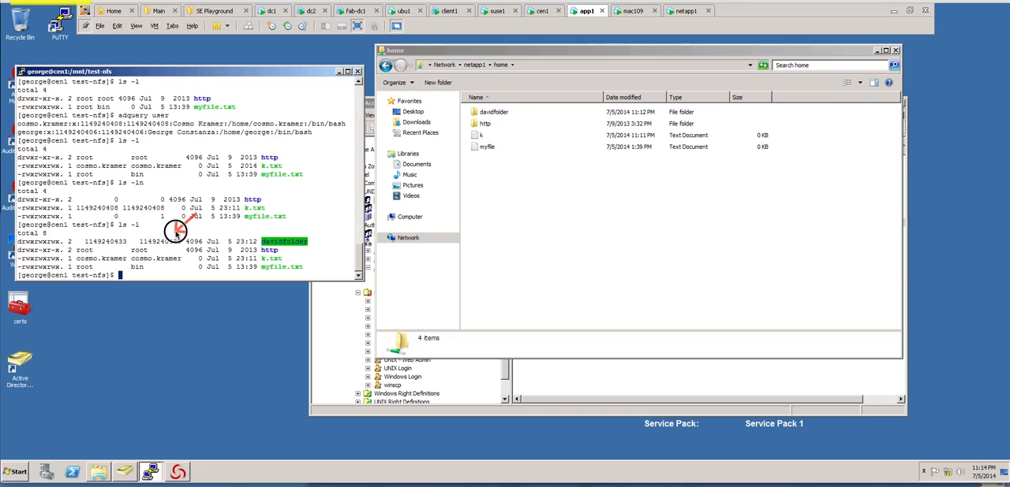
{"action": "mouse_move", "coordinate": [176, 274]}
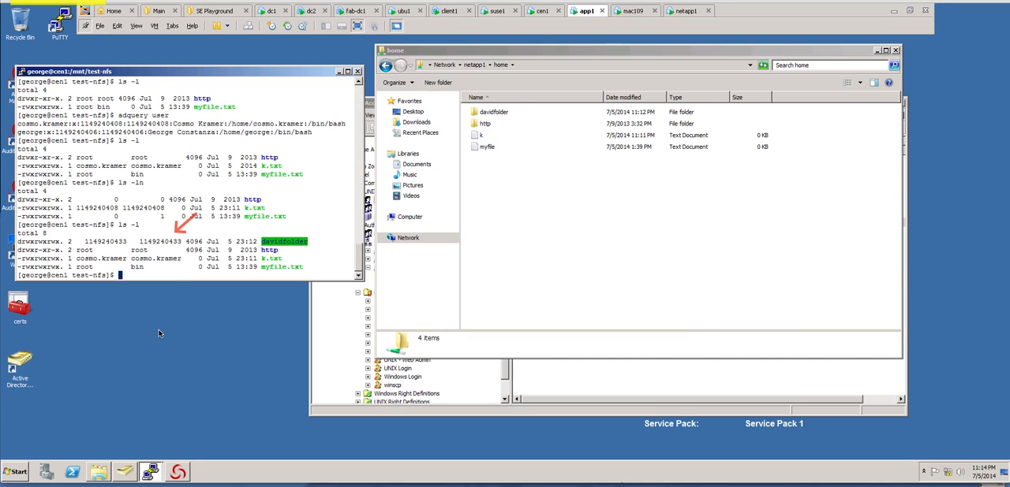
{"action": "mouse_move", "coordinate": [181, 319]}
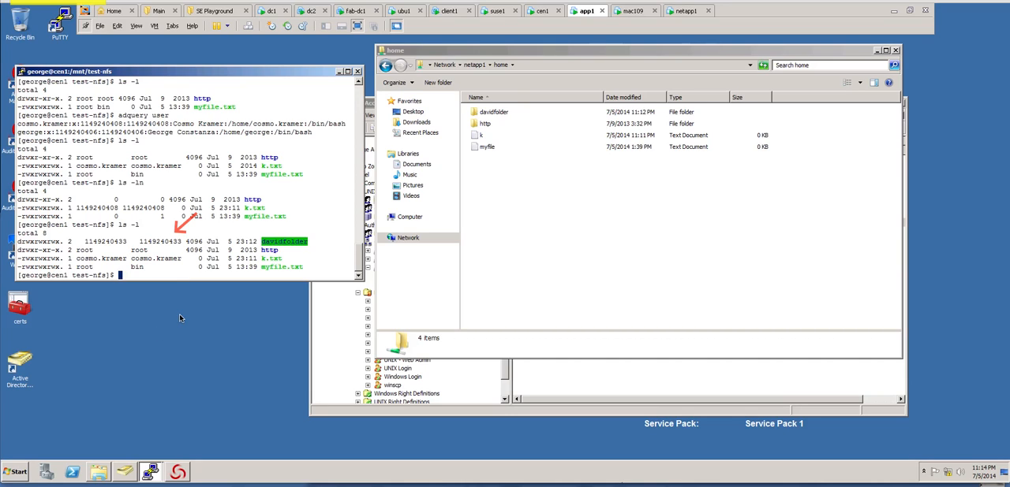
{"action": "mouse_move", "coordinate": [179, 314]}
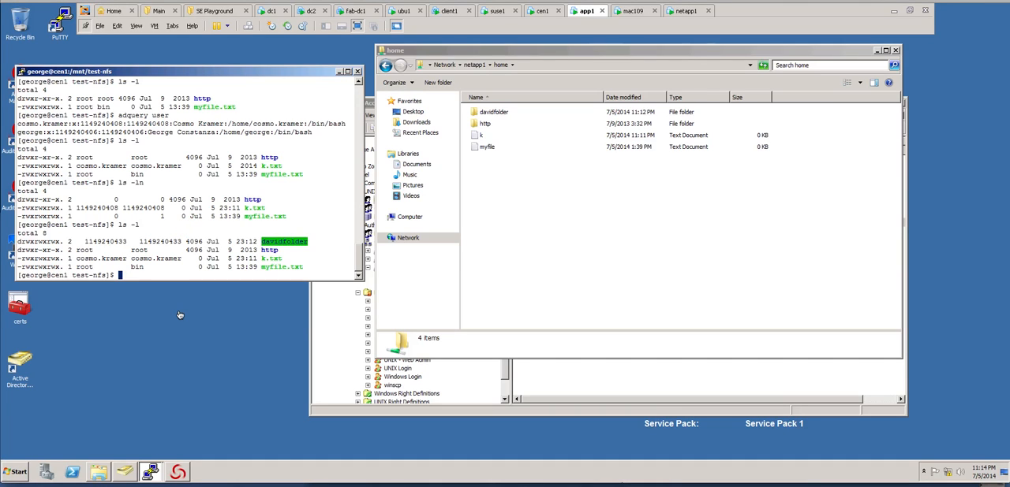
{"action": "left_click", "coordinate": [178, 472]}
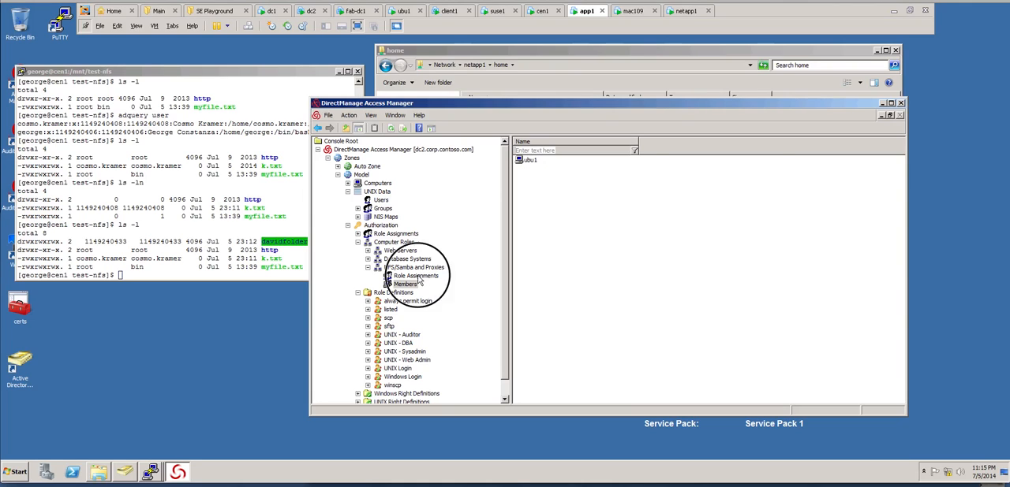
Show the NFS/Samba role assignments and select the UNIX-Model-Samba Users AD group row with listed/Model.
{"action": "left_click", "coordinate": [414, 276]}
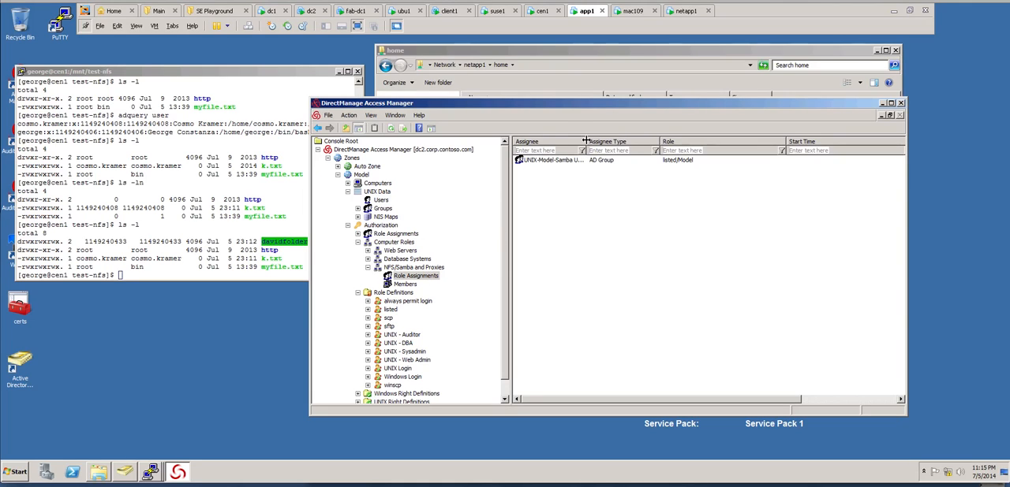
{"action": "left_click", "coordinate": [580, 160]}
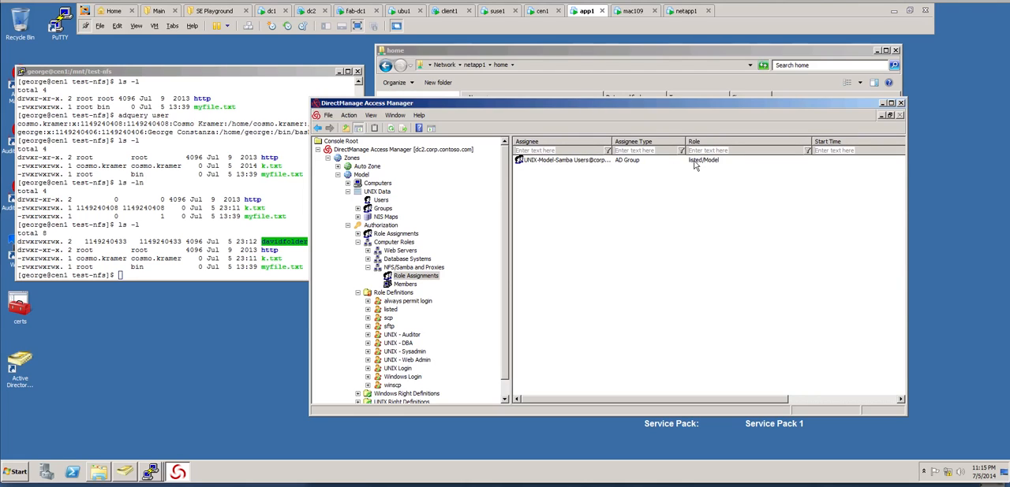
{"action": "left_click", "coordinate": [563, 160]}
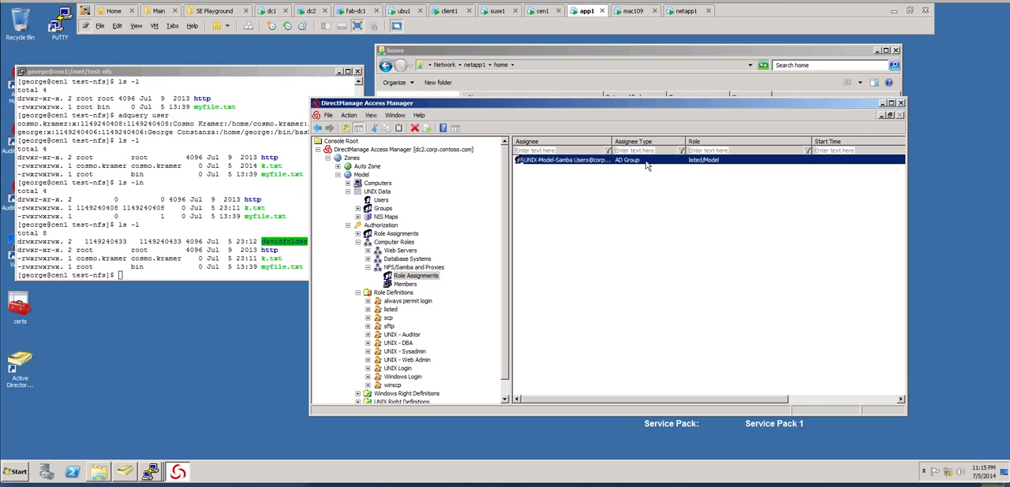
{"action": "mouse_move", "coordinate": [399, 316]}
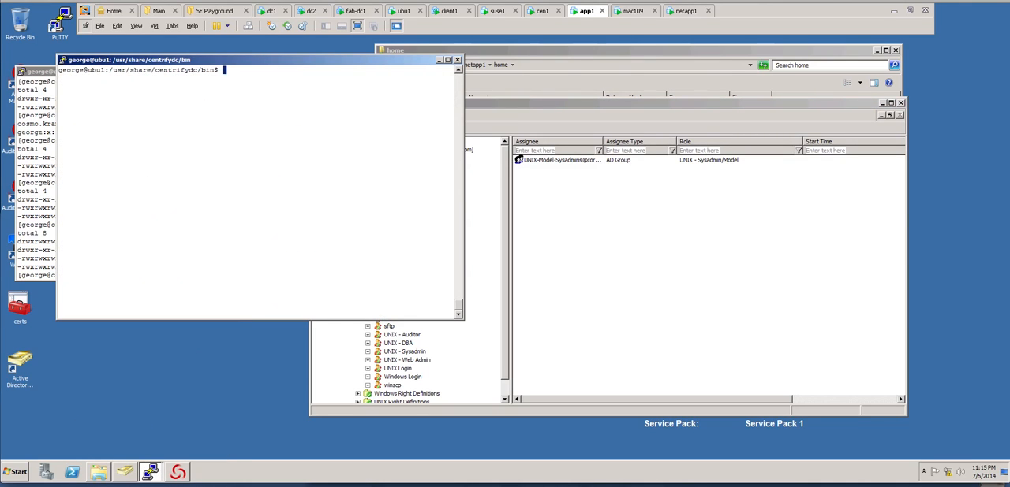
Run adquery user and dzinfo on ubu1 to show the AD users and the current user's Sysadmin rights.
{"action": "type", "text": "ad"}
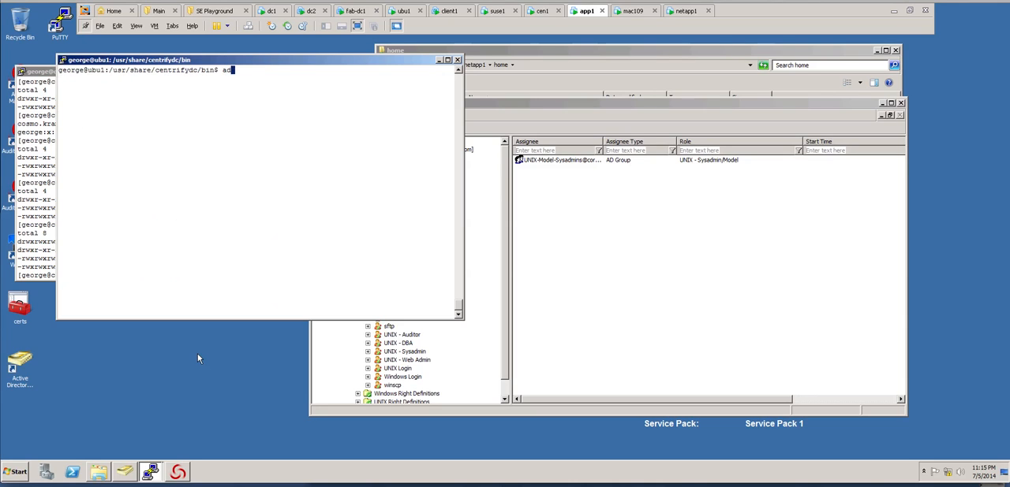
{"action": "type", "text": "query user"}
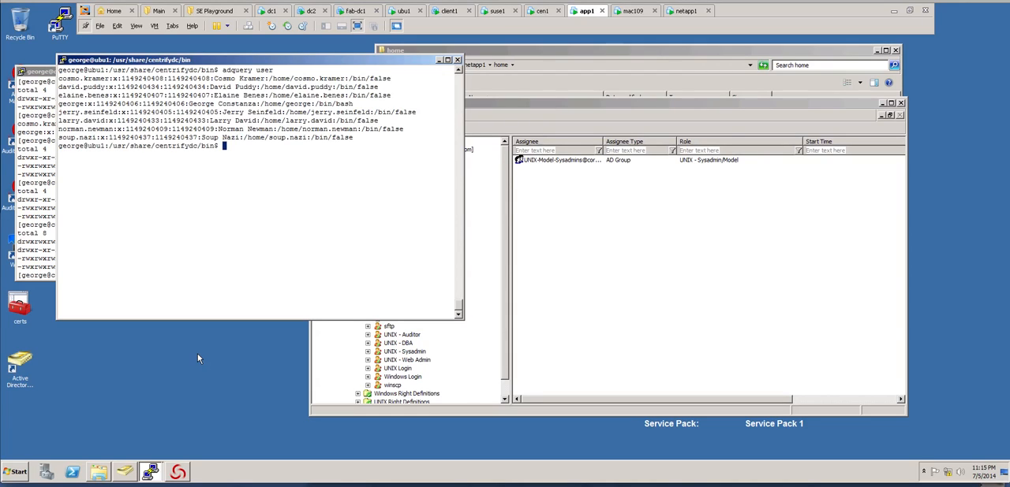
{"action": "type", "text": "ad"}
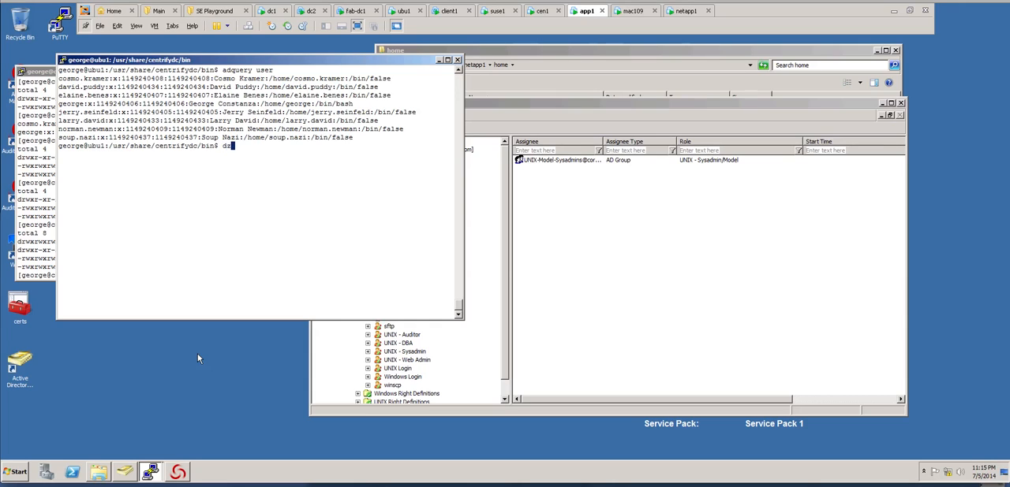
{"action": "type", "text": "info"}
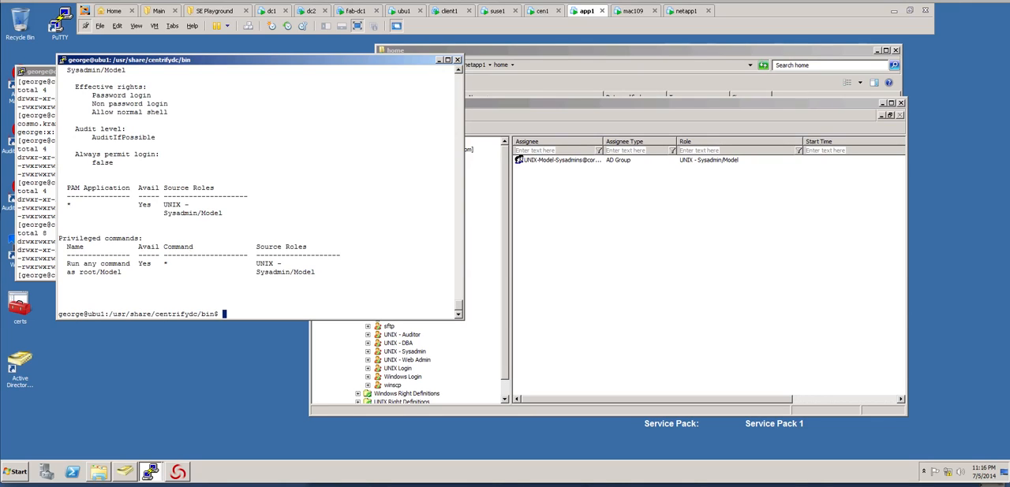
Clear the screen and begin rerunning the AD user listing.
{"action": "type", "text": "c"}
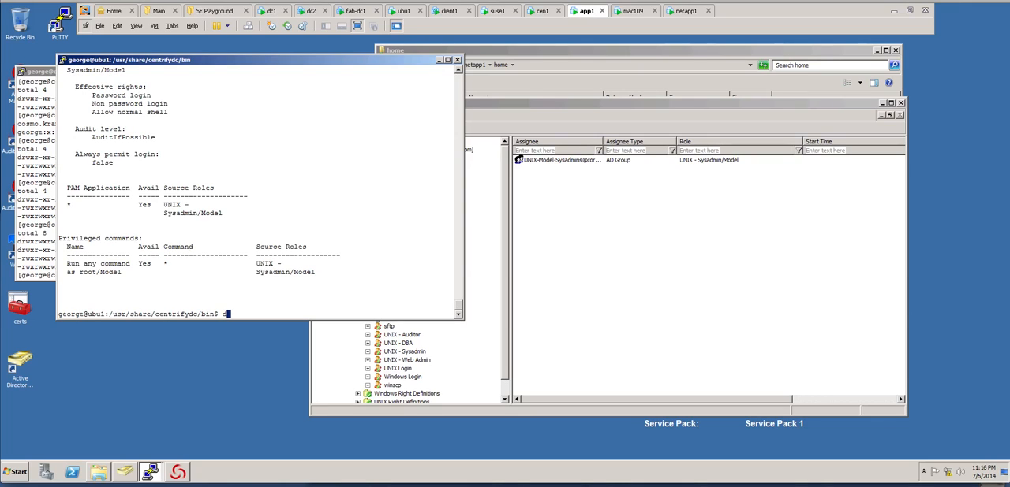
{"action": "type", "text": "adi"}
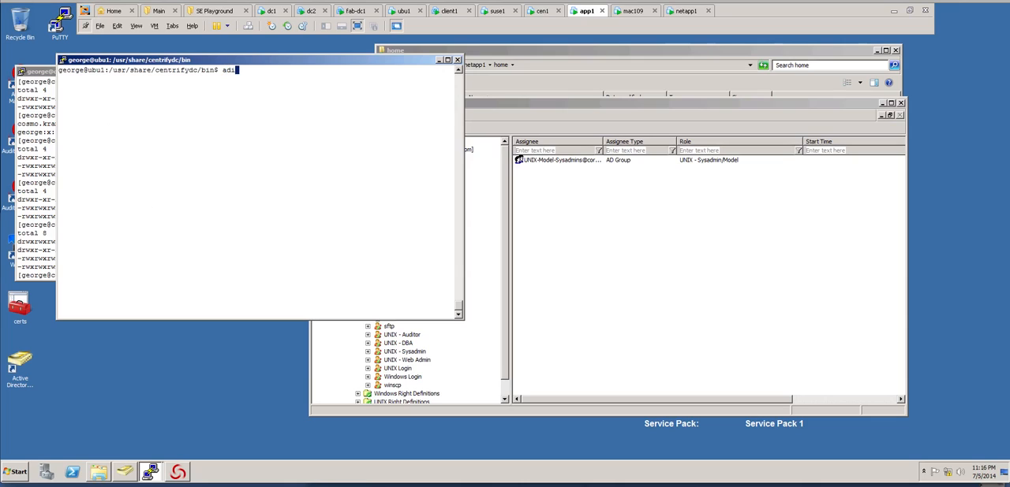
{"action": "key", "text": "BackSpace"}
{"action": "type", "text": "query user"}
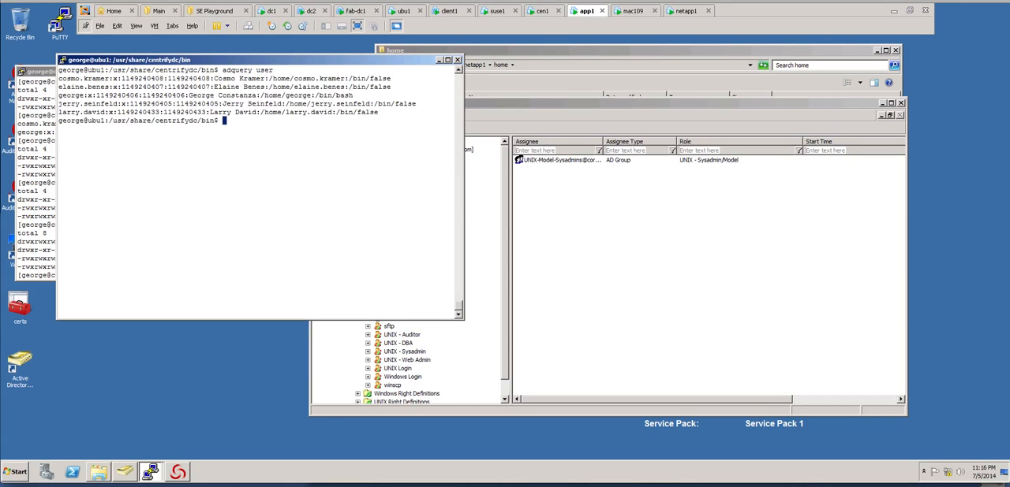
Run dzdo dzinfo larry.david to show he has no roles, no login rights and no privileged commands.
{"action": "type", "text": "dzdo dzin"}
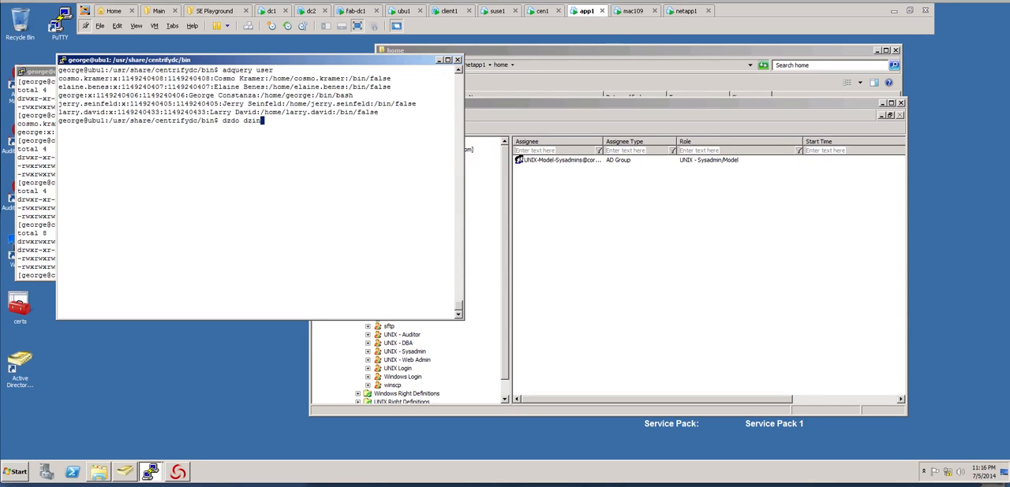
{"action": "type", "text": "info larr"}
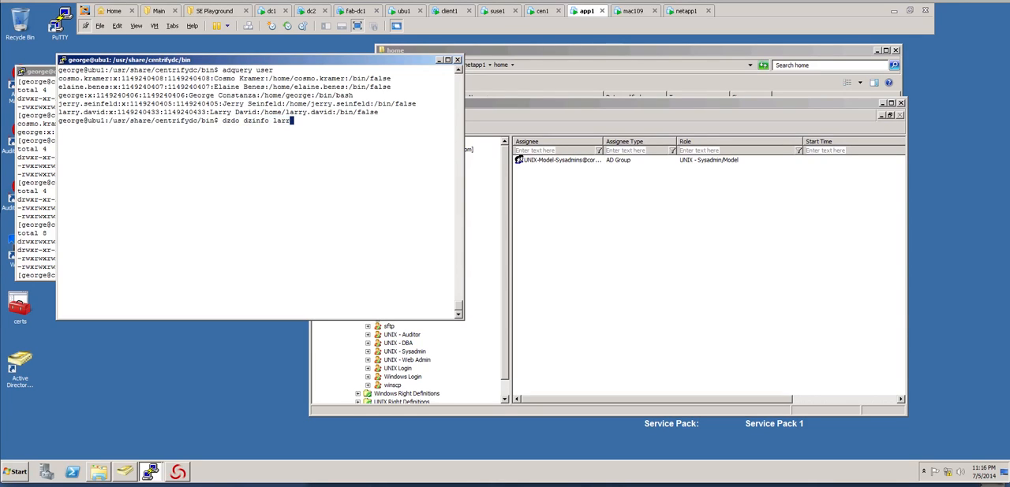
{"action": "type", "text": "y.david"}
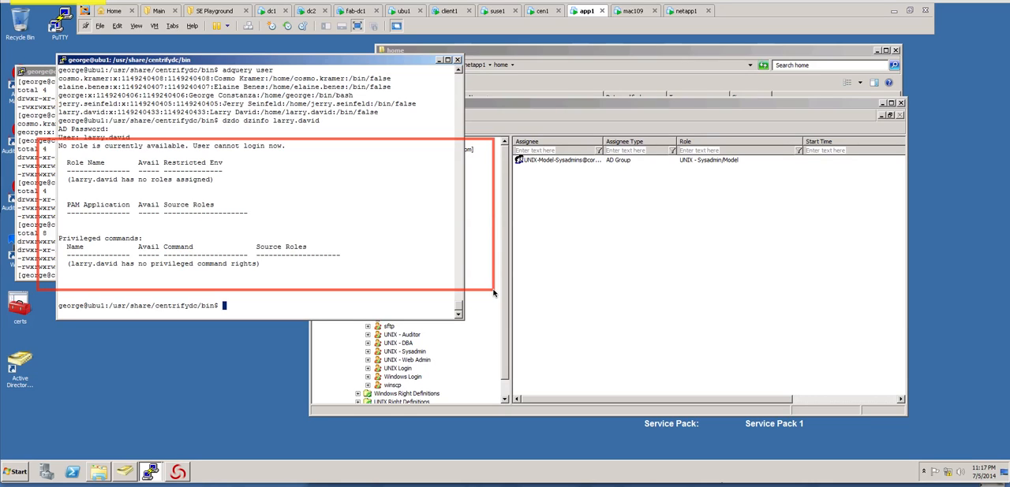
{"action": "mouse_move", "coordinate": [495, 301]}
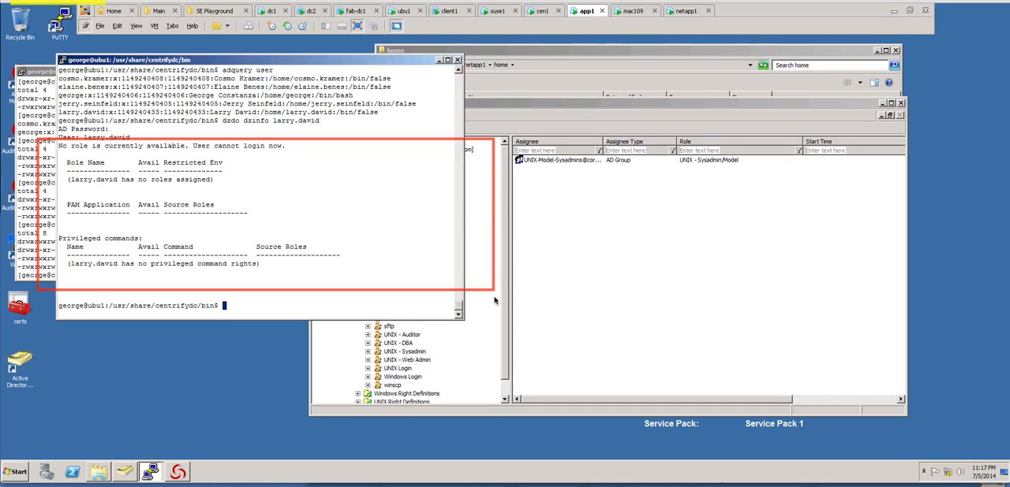